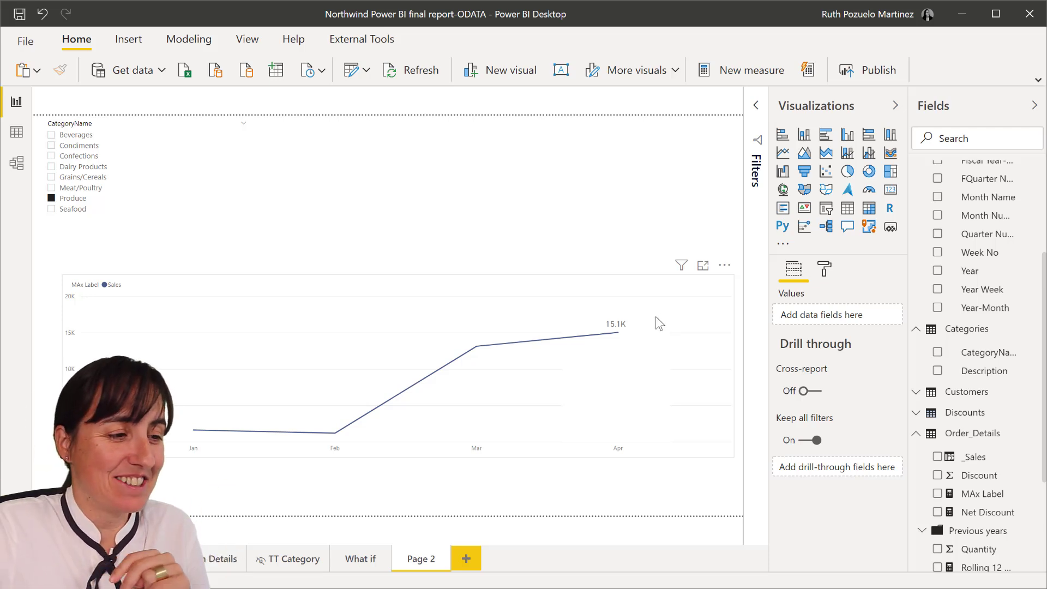
Filter the report through Confections, Beverages, Grains/Cereals, then one more CategoryName slicer option.
{"action": "left_click", "coordinate": [78, 156]}
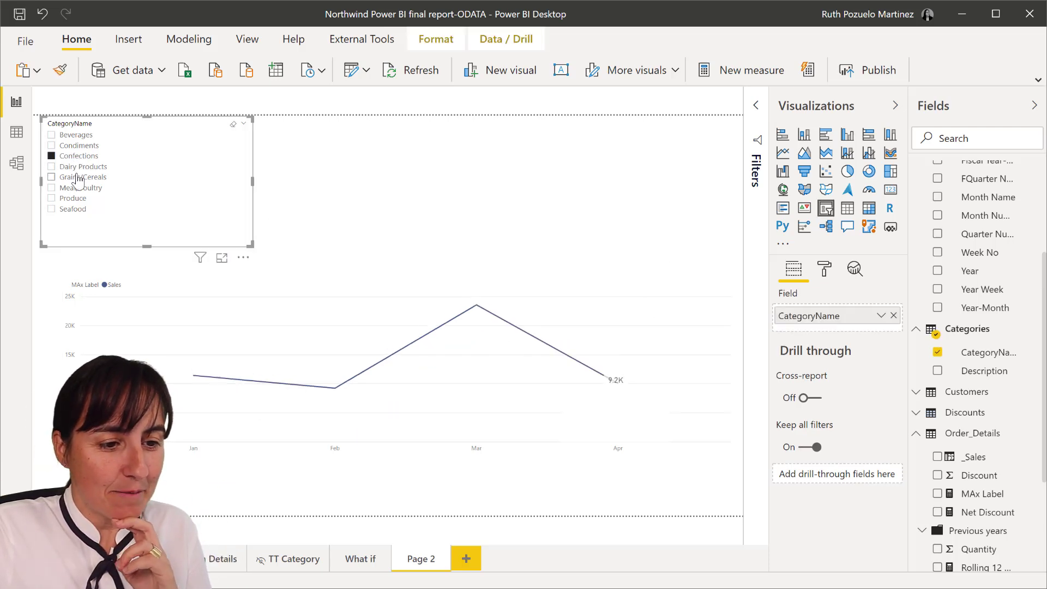
{"action": "left_click", "coordinate": [51, 134]}
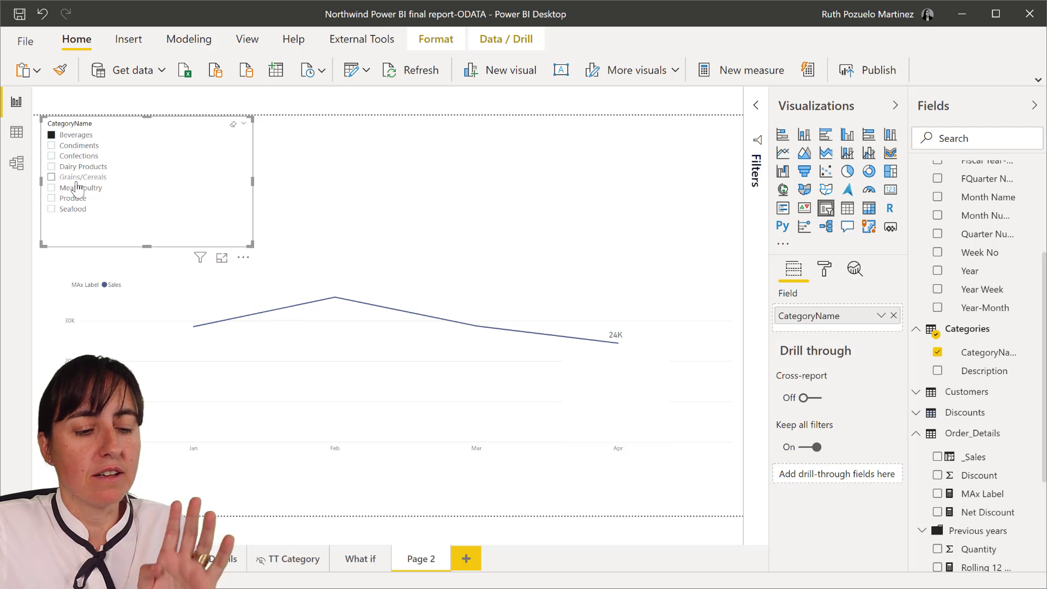
{"action": "left_click", "coordinate": [50, 177]}
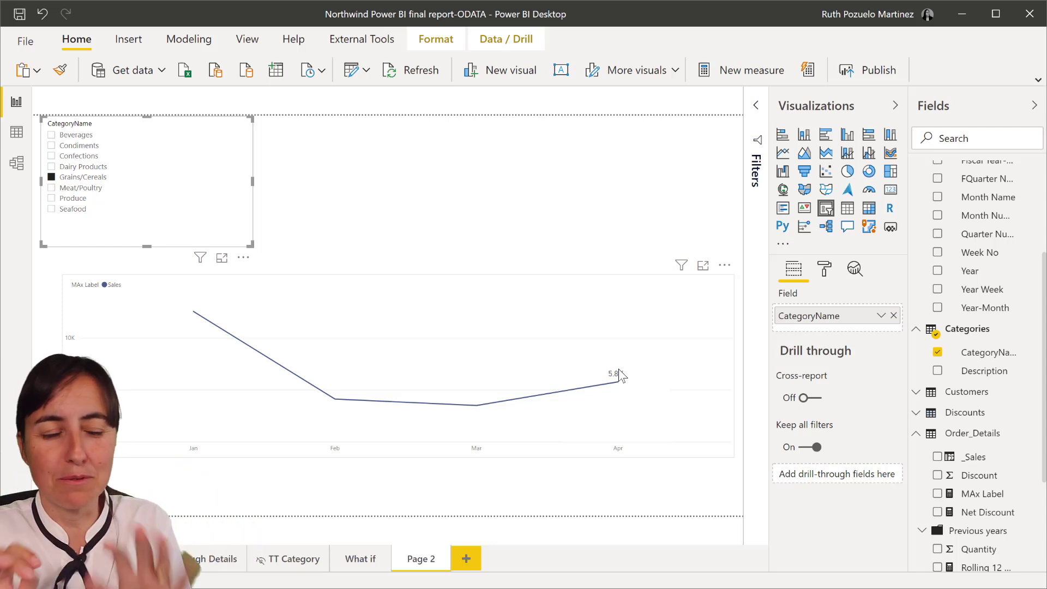
{"action": "mouse_move", "coordinate": [585, 314]}
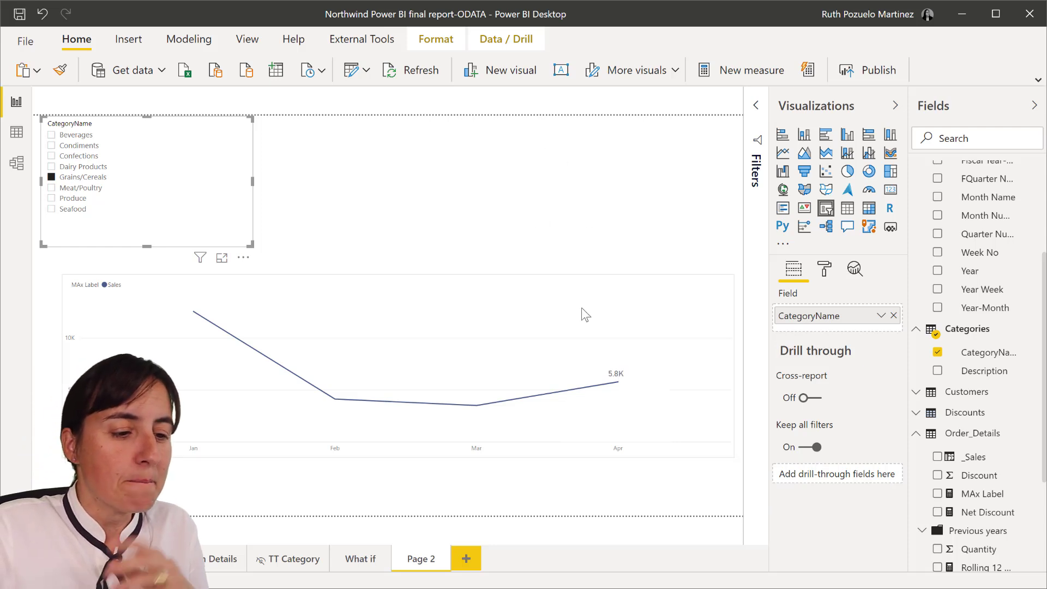
{"action": "left_click", "coordinate": [52, 198]}
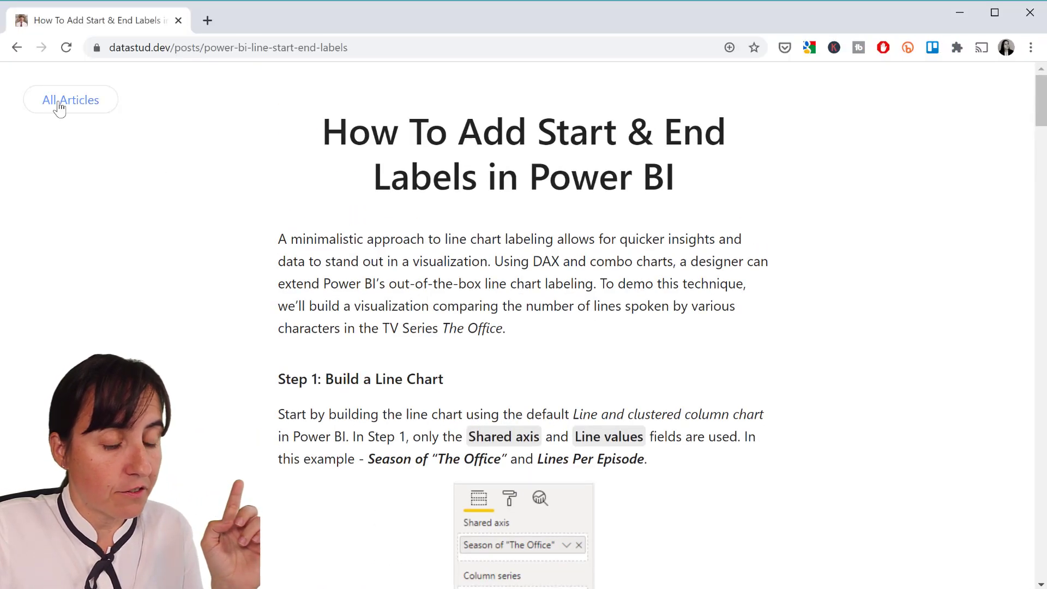
Return to the blog's All Articles list and scroll toward the Step 1a field image.
{"action": "left_click", "coordinate": [70, 100]}
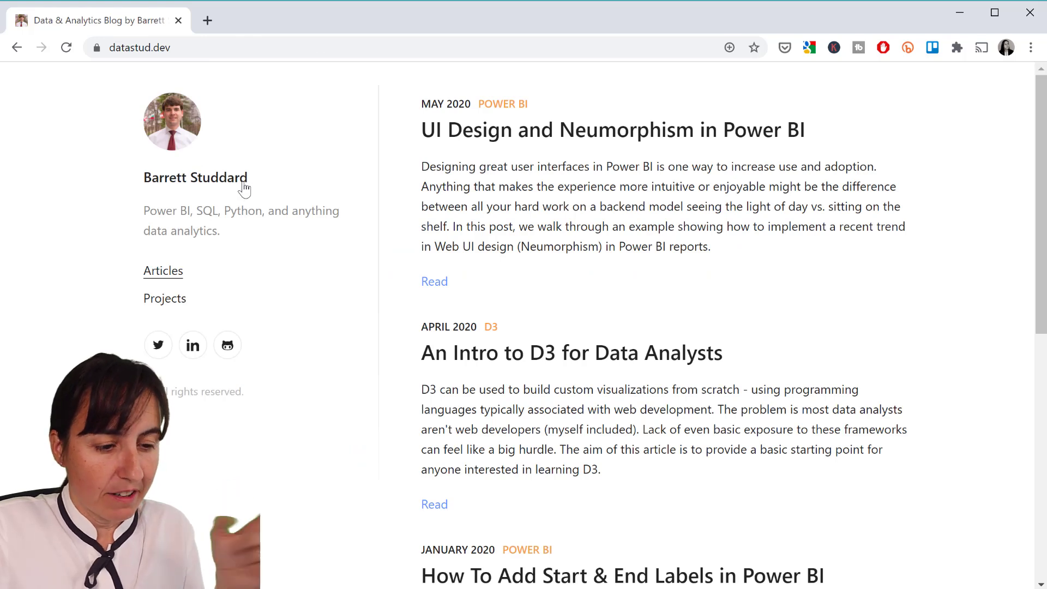
{"action": "scroll", "scroll_direction": "down", "scroll_amount": 3}
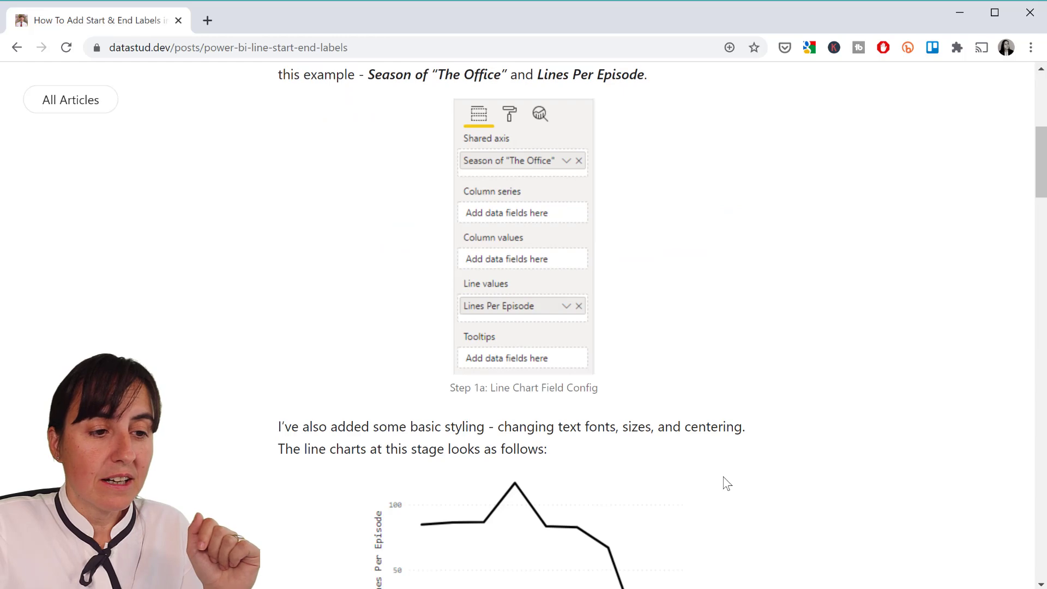
{"action": "scroll", "scroll_direction": "down", "scroll_amount": 3}
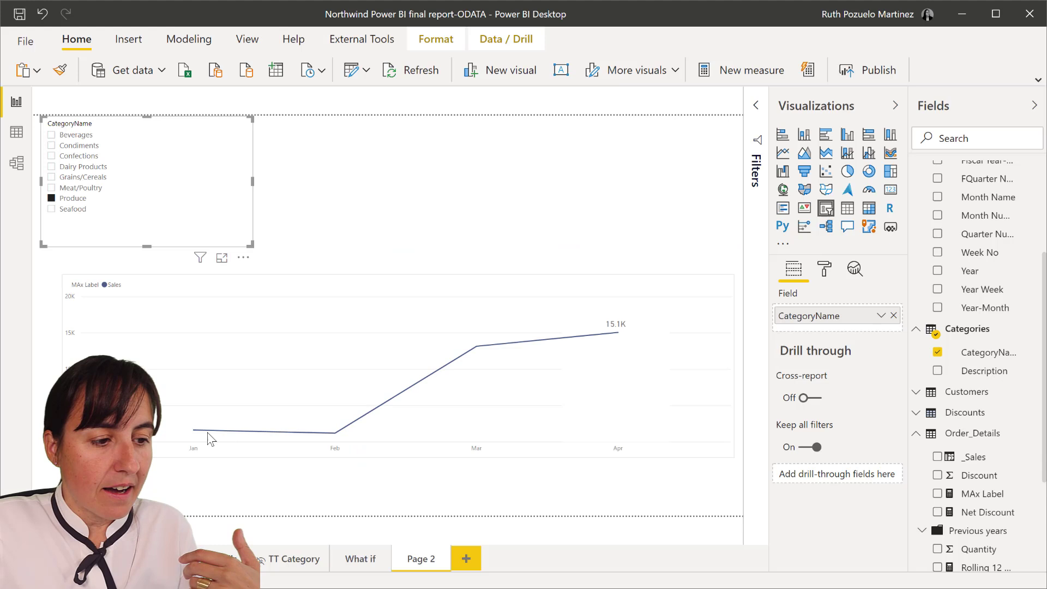
{"action": "mouse_move", "coordinate": [582, 468]}
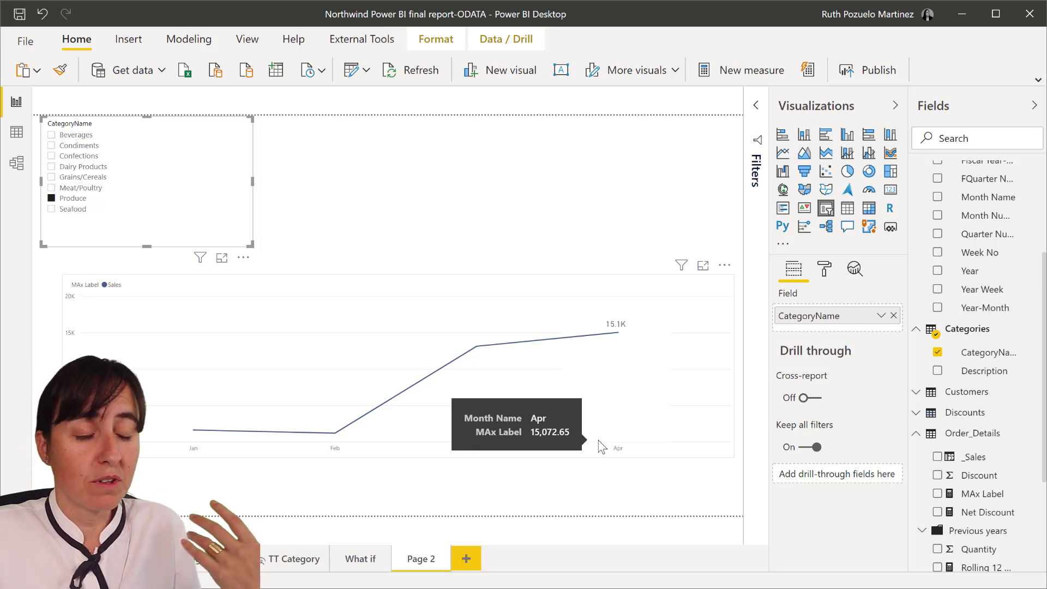
{"action": "mouse_move", "coordinate": [701, 351]}
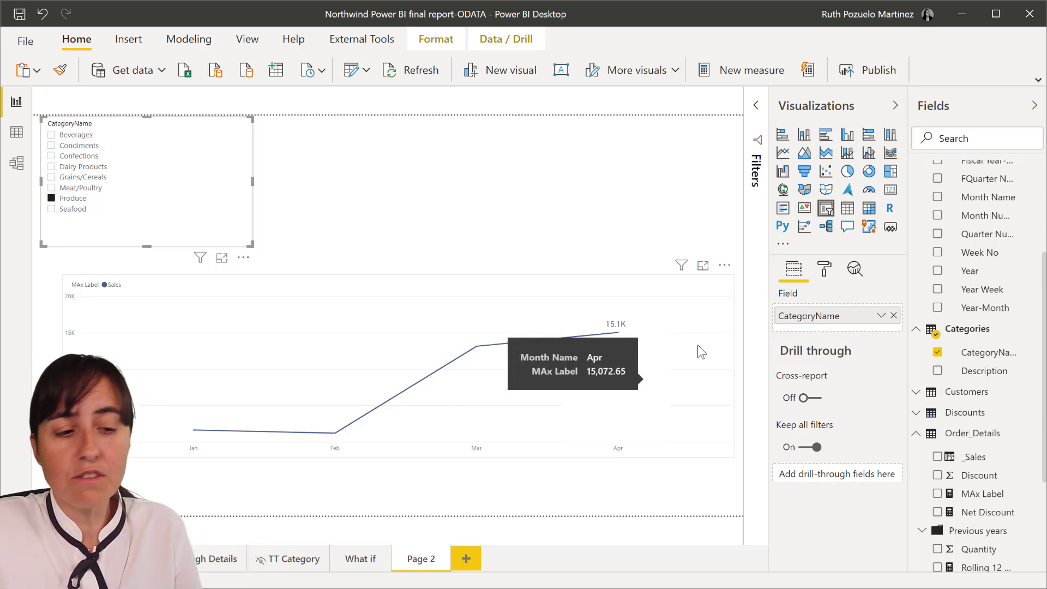
{"action": "mouse_move", "coordinate": [527, 385]}
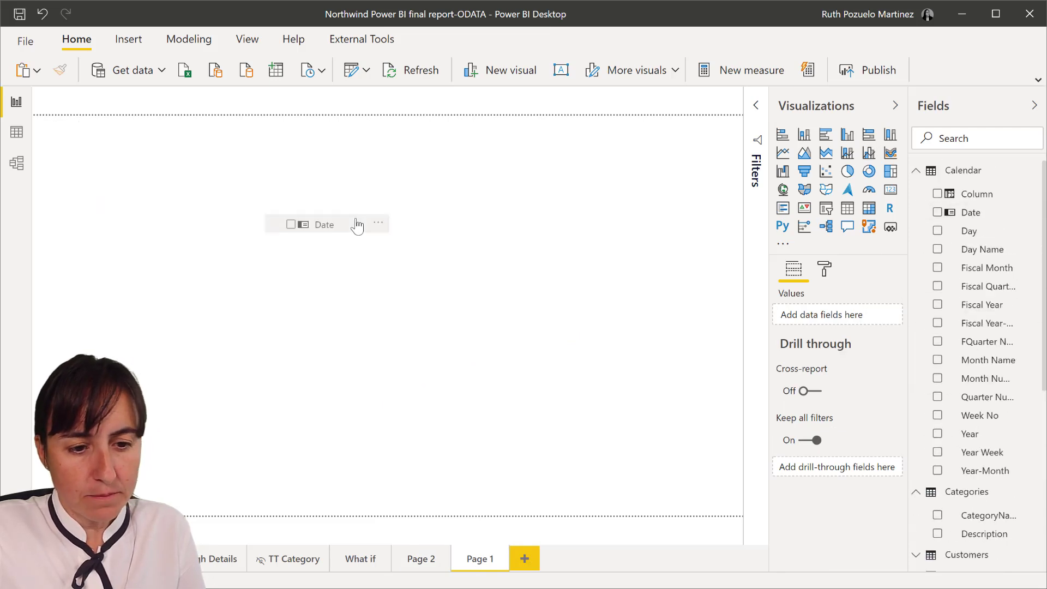
Place a table visual of Sales by Calendar Date on Page 1.
{"action": "left_click", "coordinate": [938, 212]}
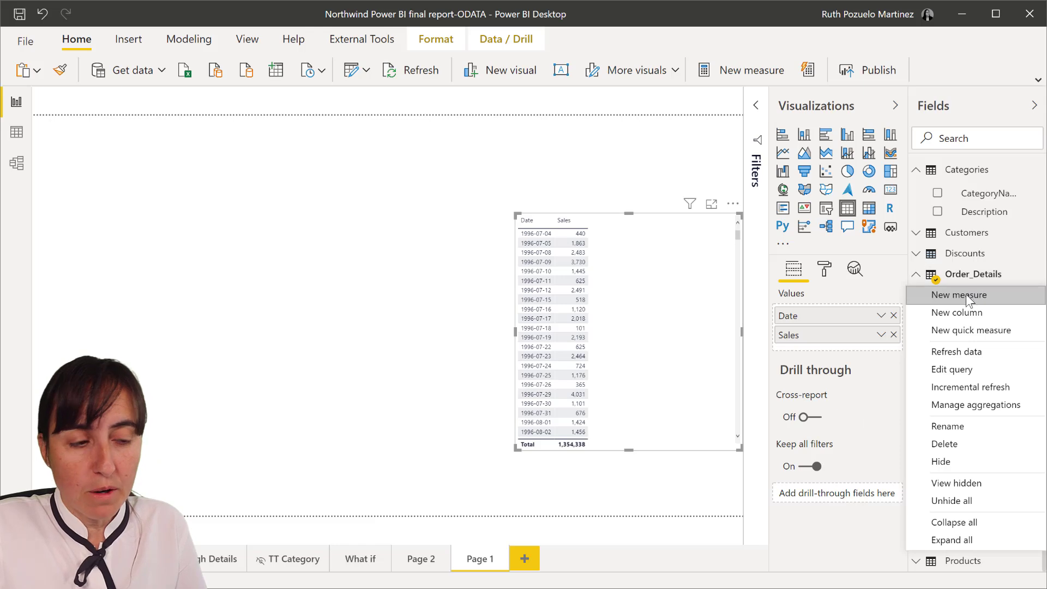
Start a new Order_Details measure typing MAX Value = CALCULATE(MAX(.
{"action": "left_click", "coordinate": [959, 296]}
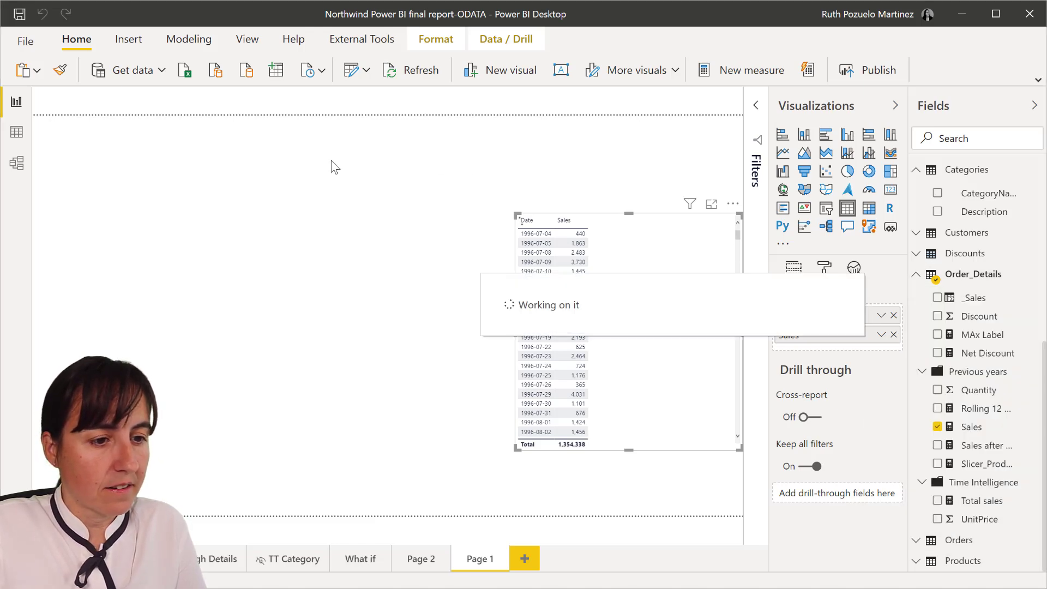
{"action": "left_click", "coordinate": [752, 70]}
{"action": "type", "text": "MAX V"}
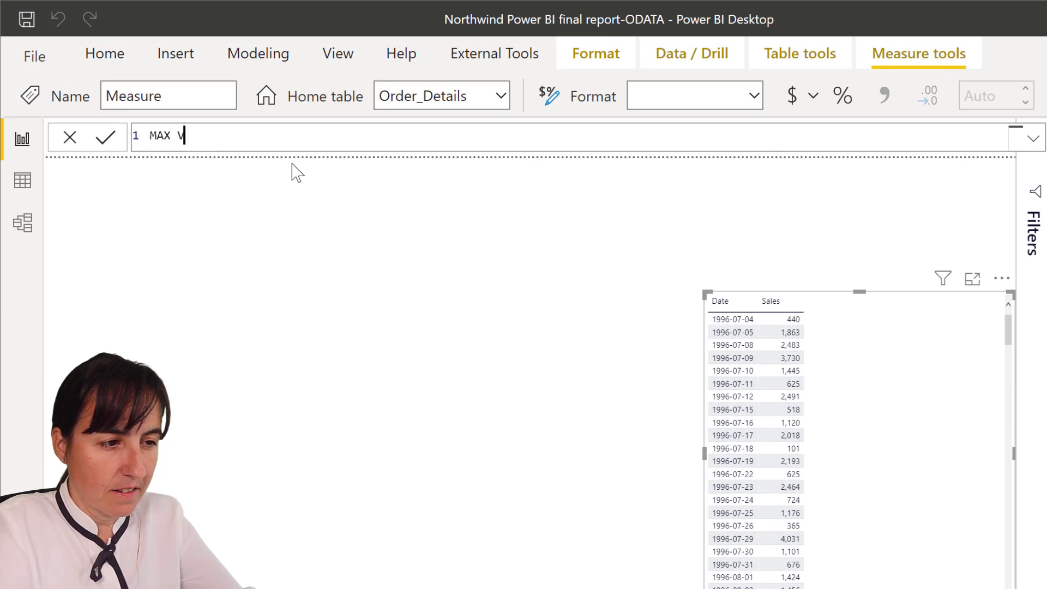
{"action": "type", "text": "alue ="}
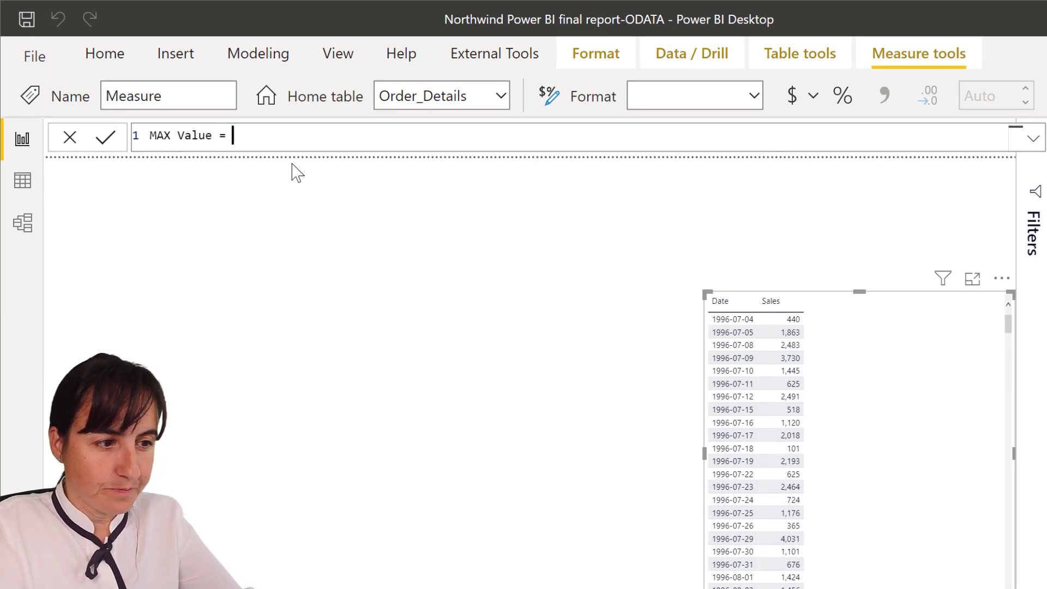
{"action": "type", "text": "CALCULATE("}
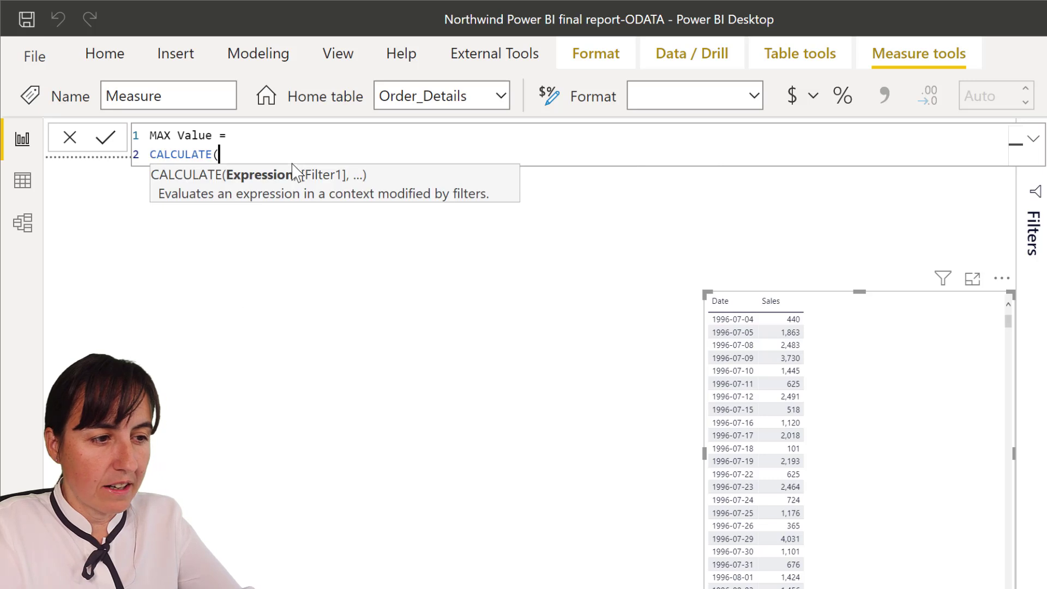
{"action": "type", "text": "M"}
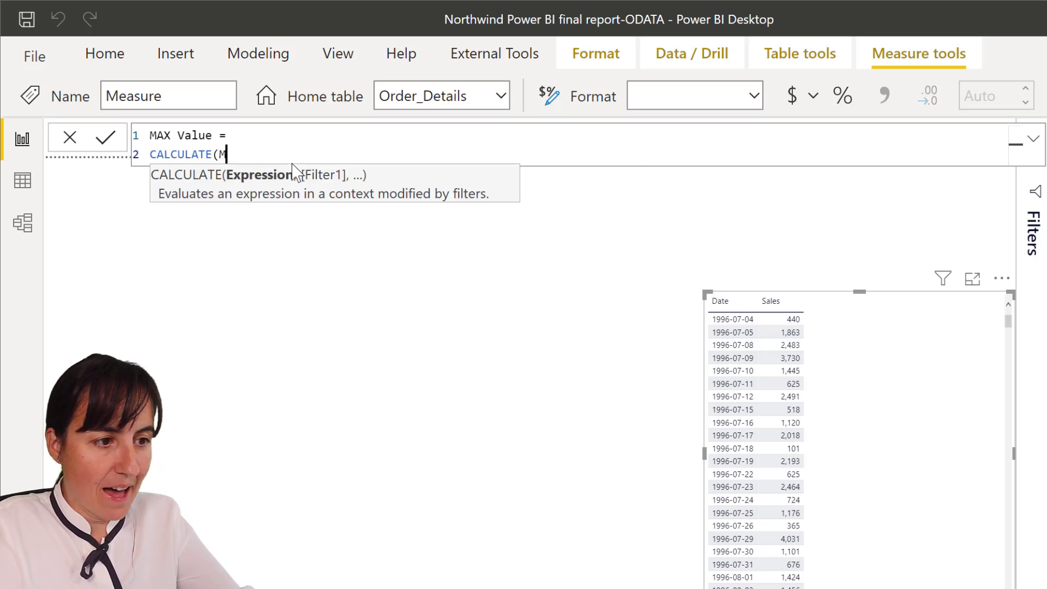
{"action": "type", "text": "AX("}
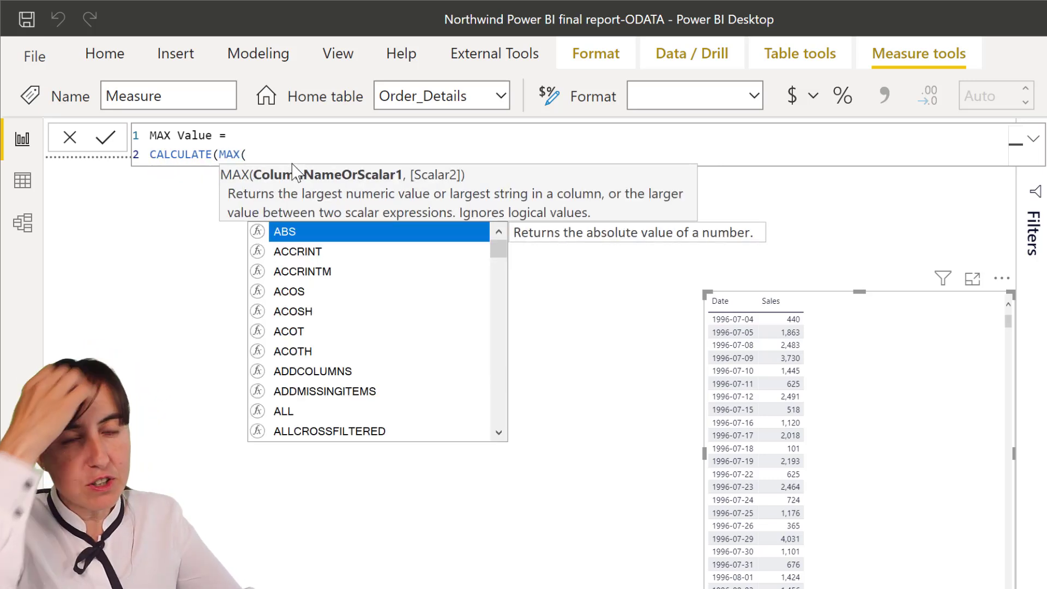
Complete the formula with 'Calendar'[Date] and ALLSELECTED('Calendar'[Date]).
{"action": "type", "text": "cal"}
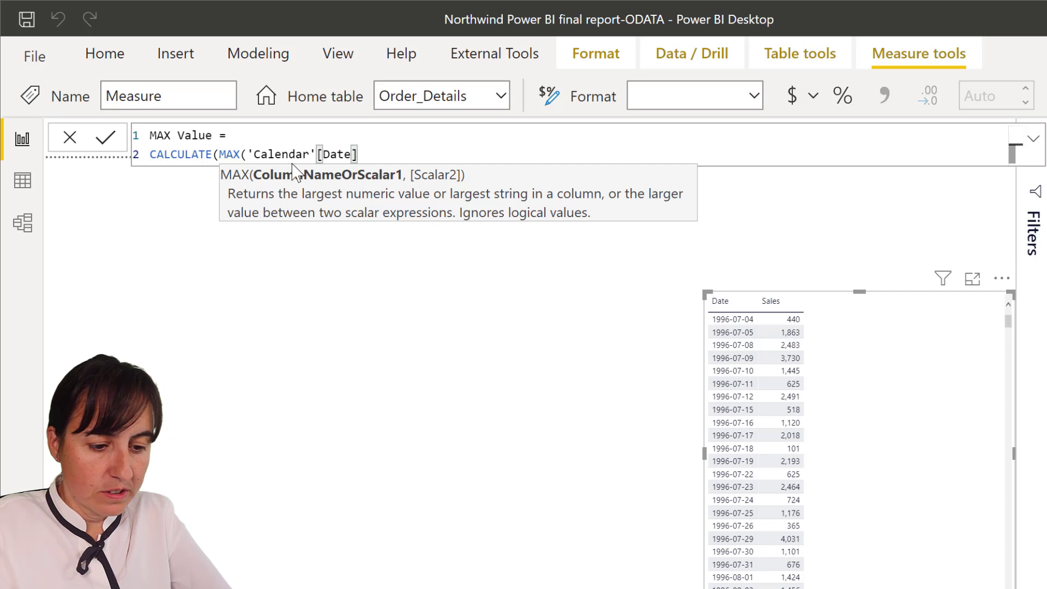
{"action": "type", "text": "),"}
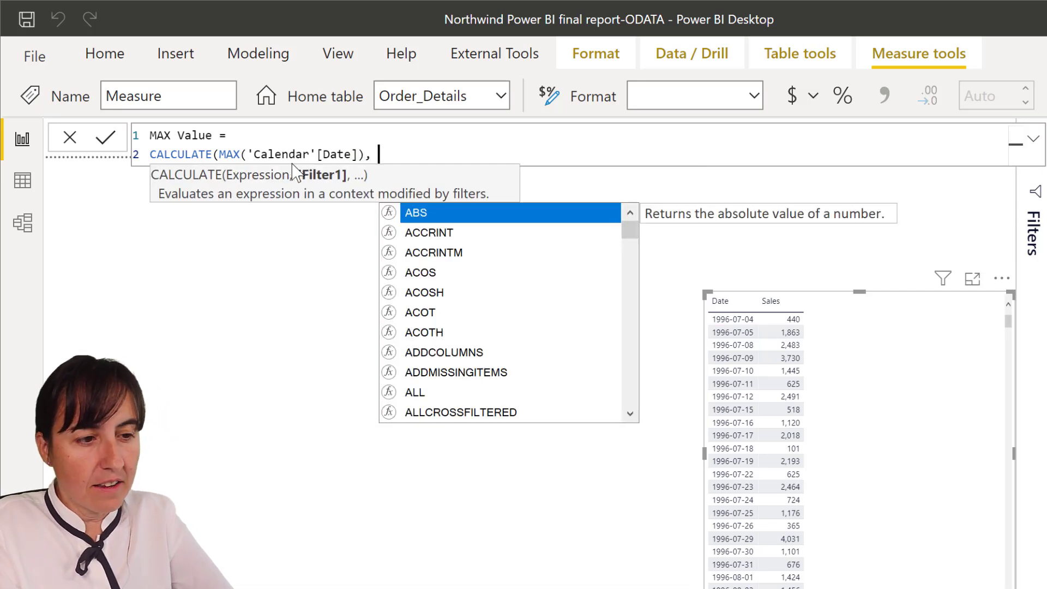
{"action": "type", "text": "all"}
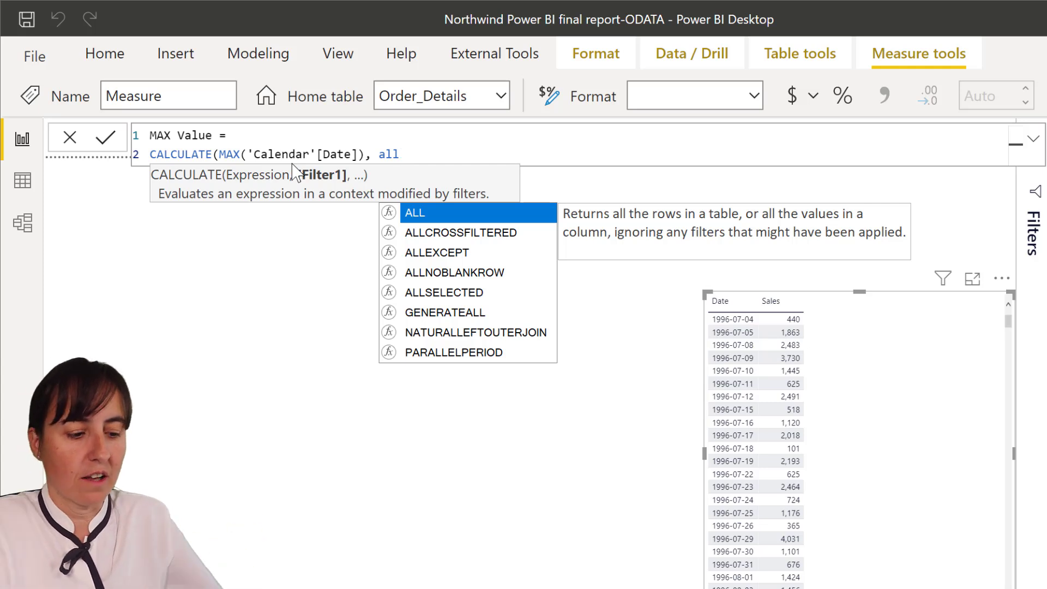
{"action": "type", "text": "se"}
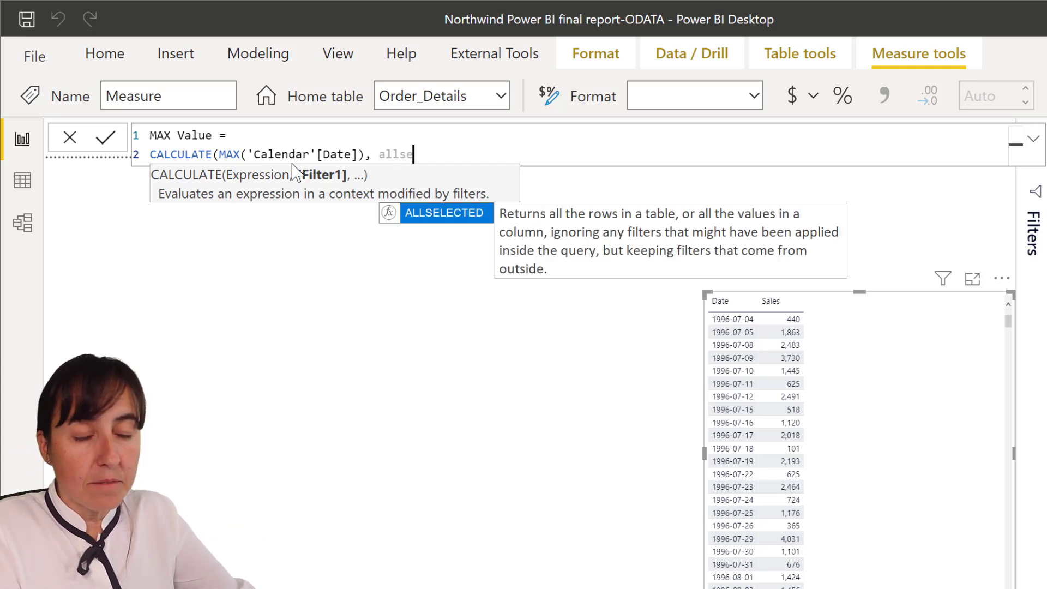
{"action": "type", "text": "ALLSELECTED("}
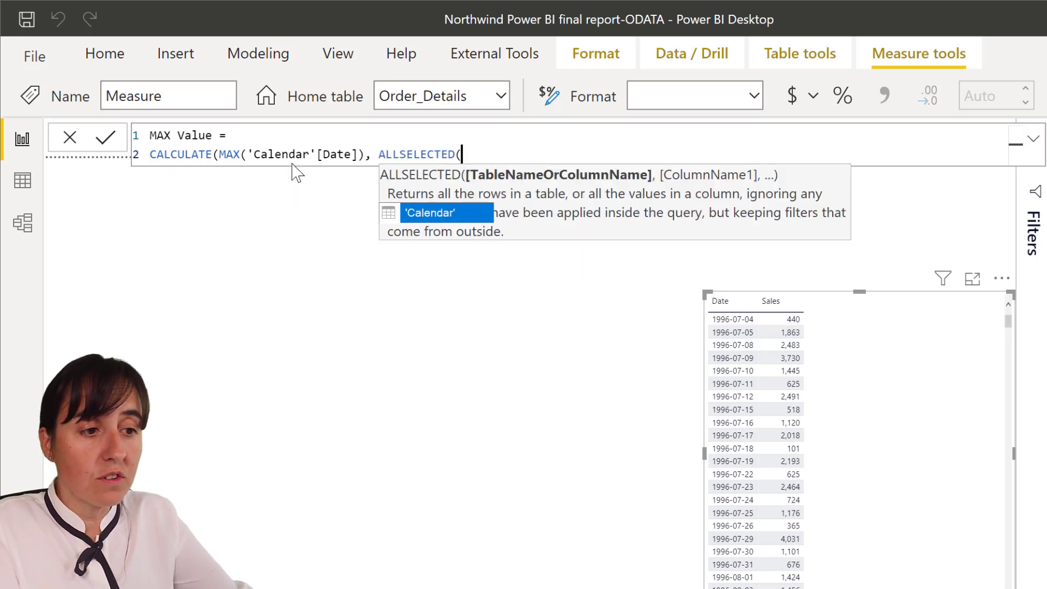
{"action": "type", "text": "cal"}
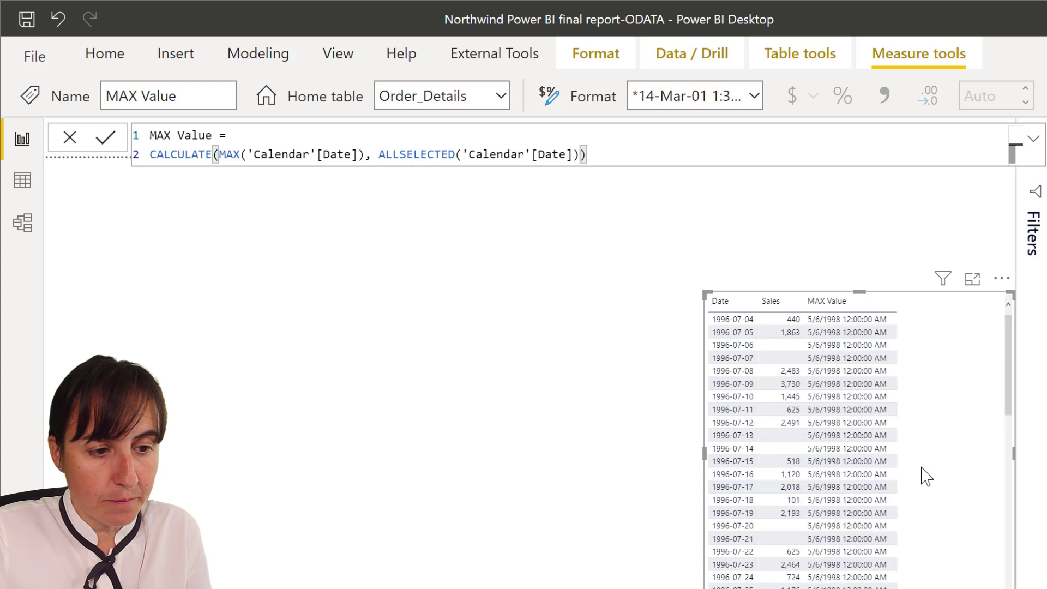
{"action": "mouse_move", "coordinate": [819, 323]}
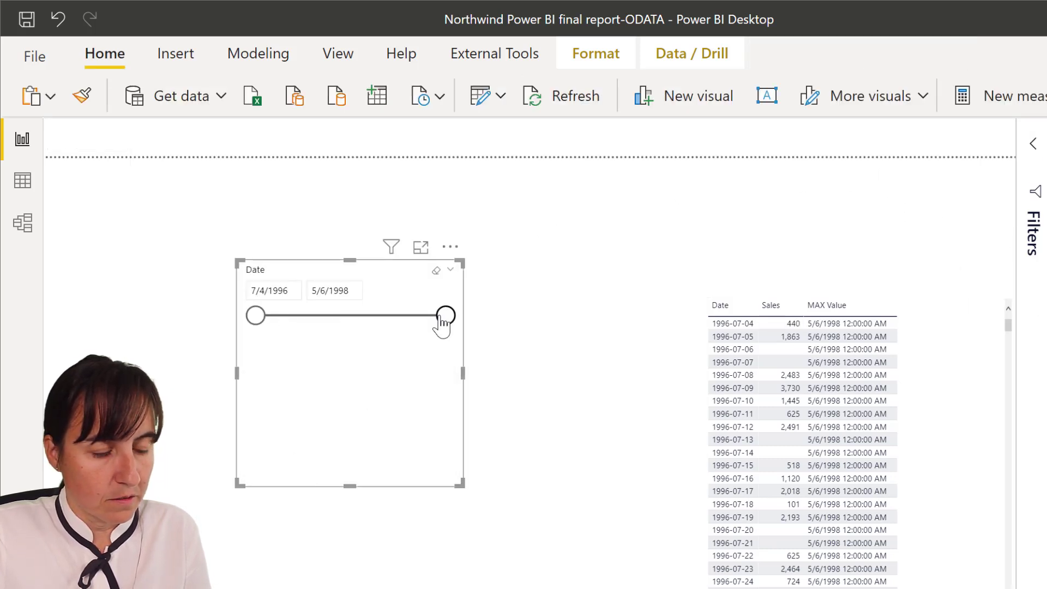
Pull the date slicer's end date back through 11/5/1997 to 6/17/1997.
{"action": "left_click_drag", "start_coordinate": [444, 315], "coordinate": [393, 315]}
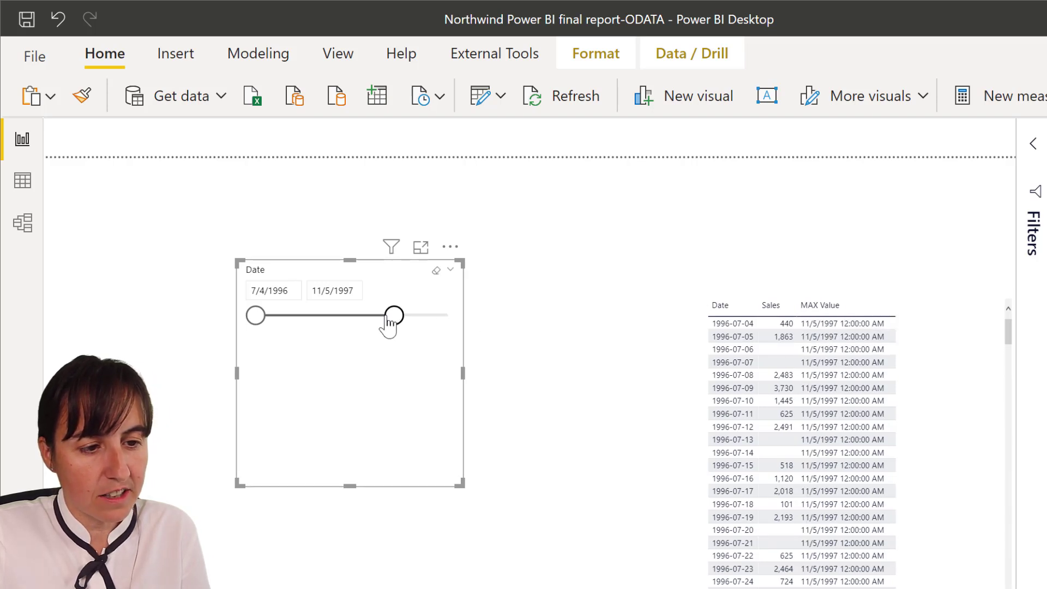
{"action": "left_click_drag", "start_coordinate": [393, 315], "coordinate": [354, 314]}
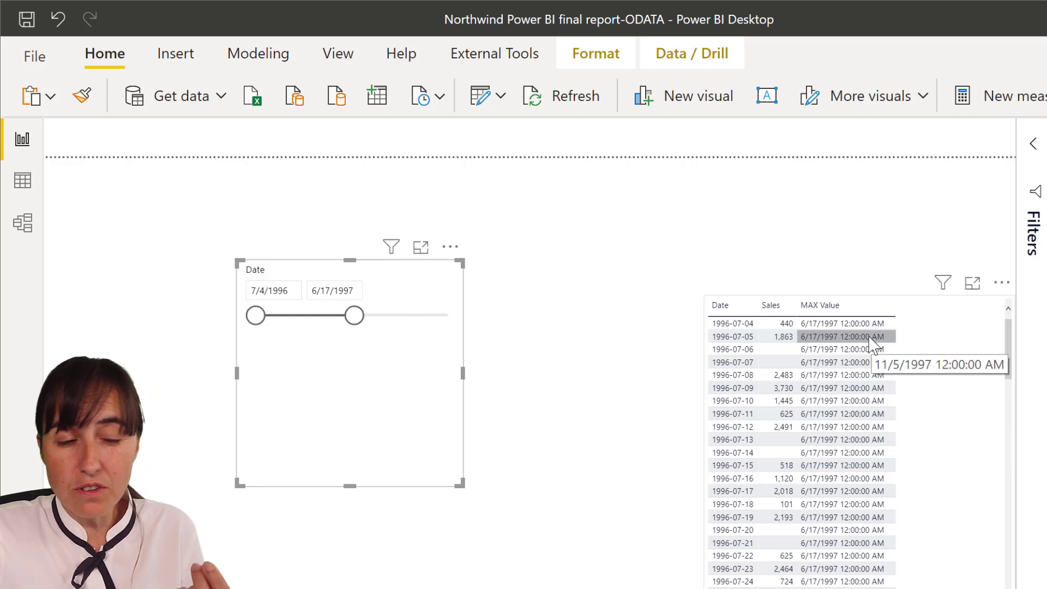
{"action": "mouse_move", "coordinate": [932, 402]}
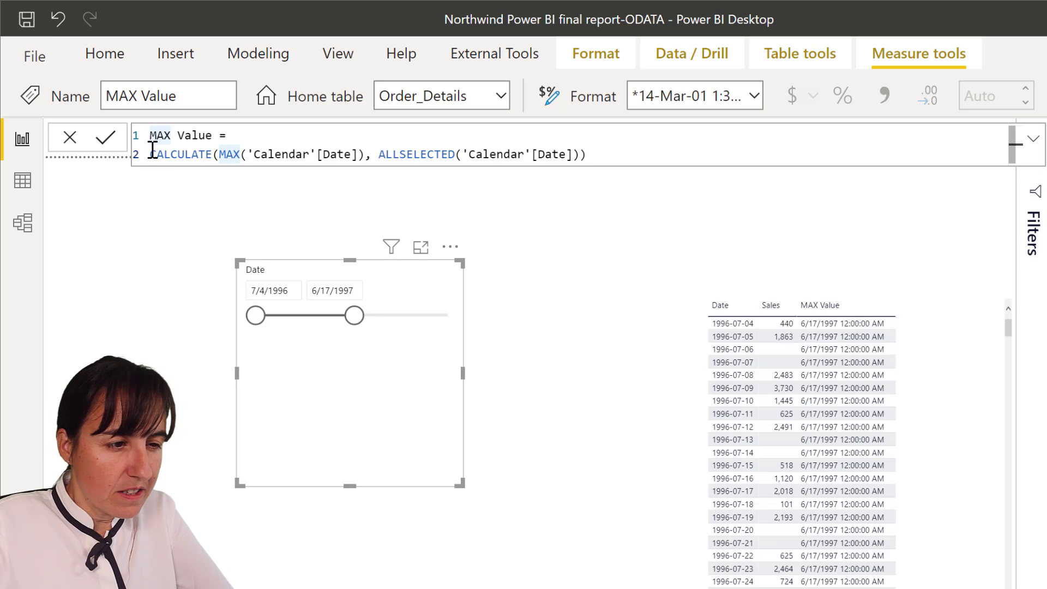
Prefix the measure with VAR maxdate= and add return.
{"action": "type", "text": "VAR"}
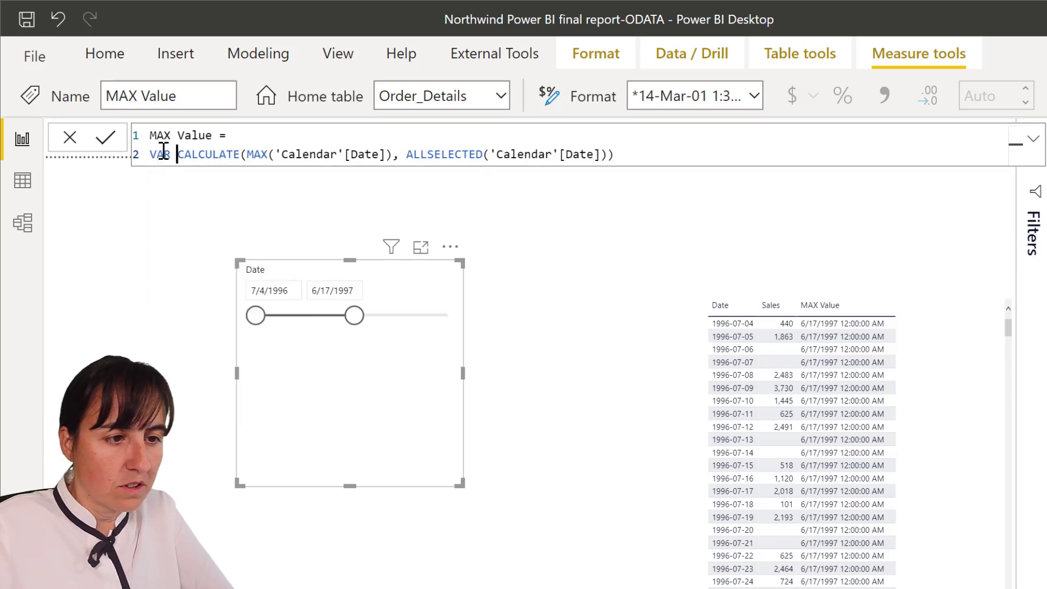
{"action": "type", "text": "max"}
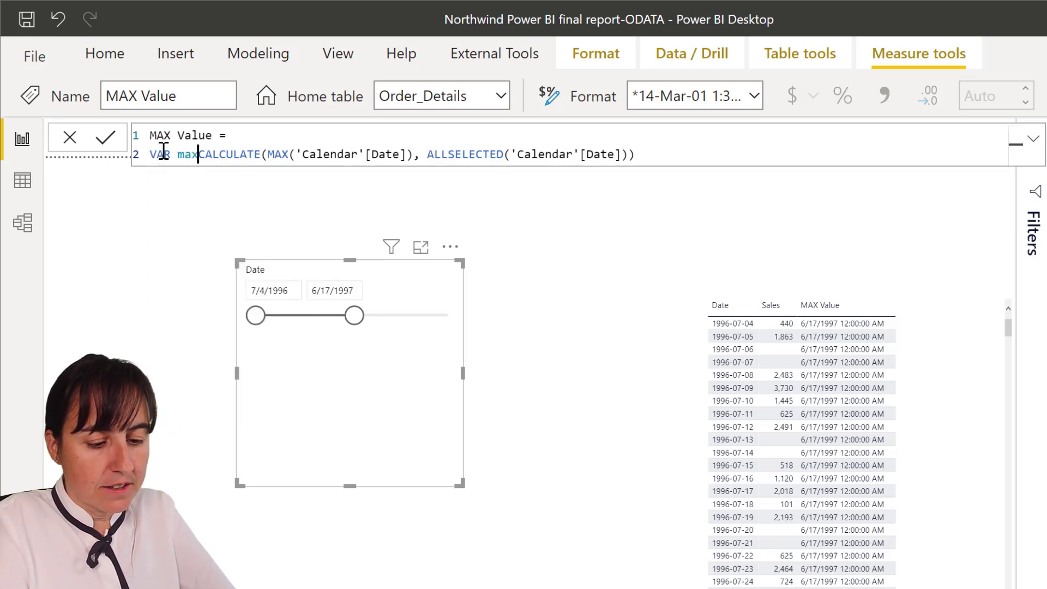
{"action": "type", "text": "date="}
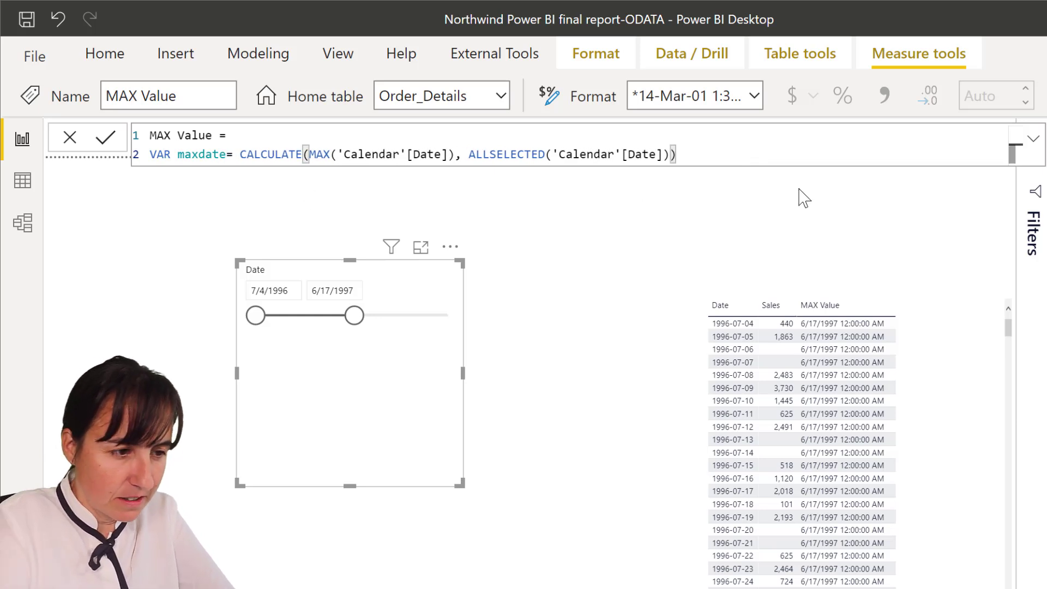
{"action": "type", "text": "retru"}
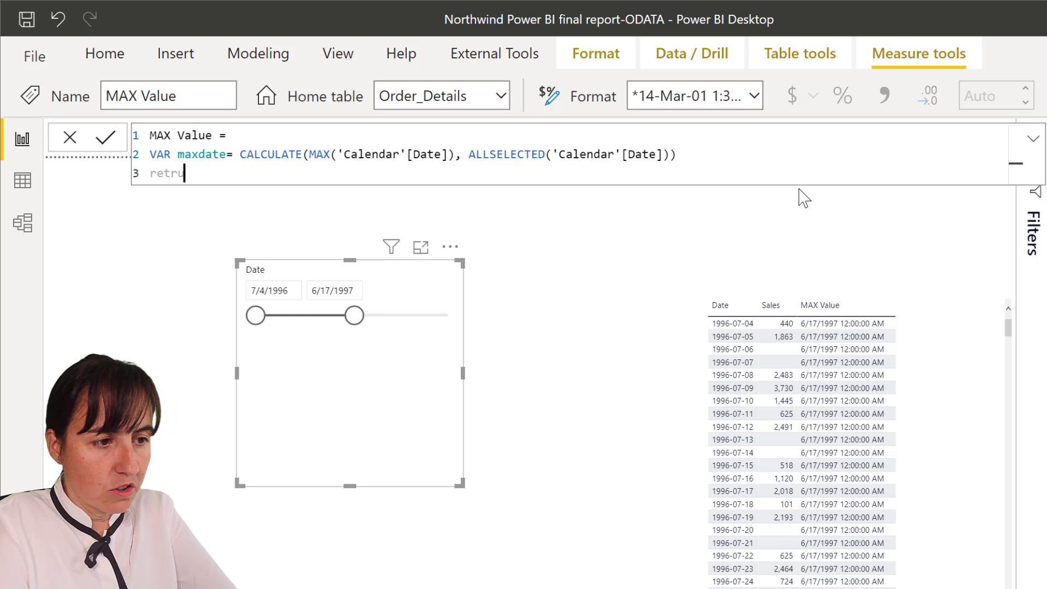
{"action": "type", "text": "n"}
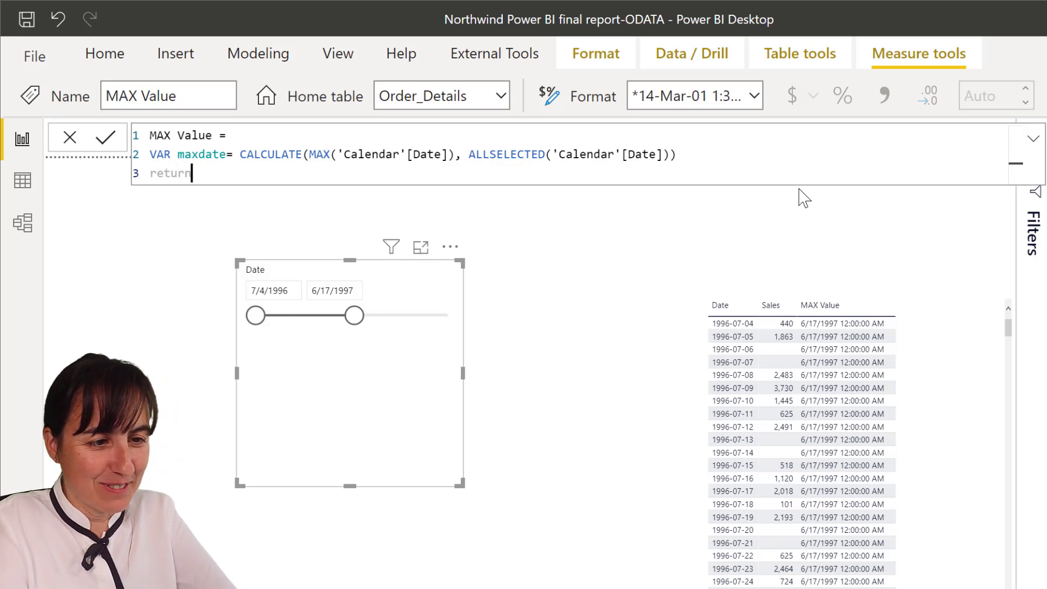
Add IF(MAX('Calendar'[Date]) = maxdate, returning Sales only on that date.
{"action": "type", "text": "i"}
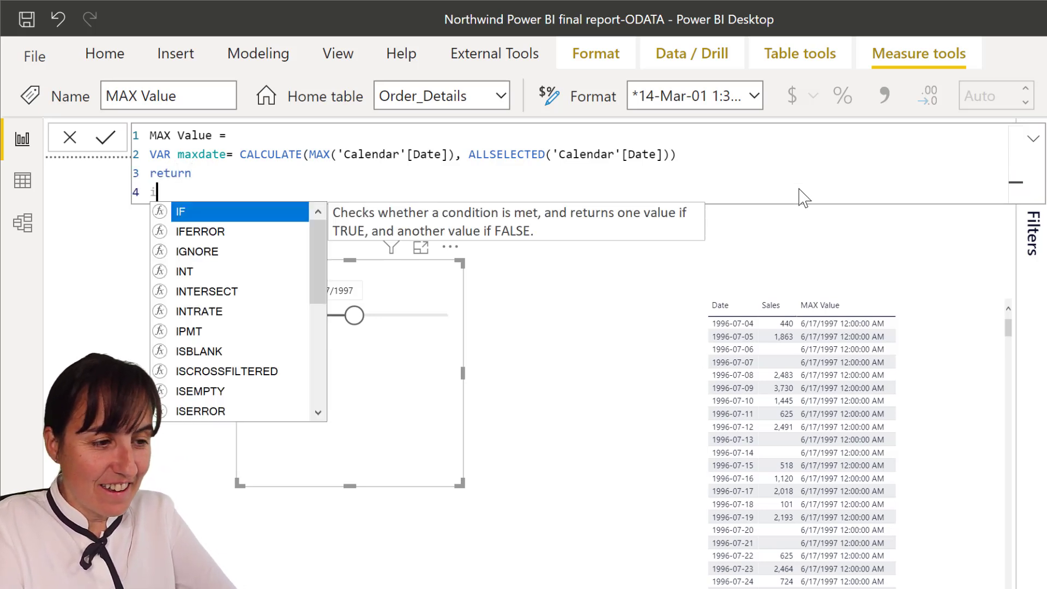
{"action": "type", "text": "IF("}
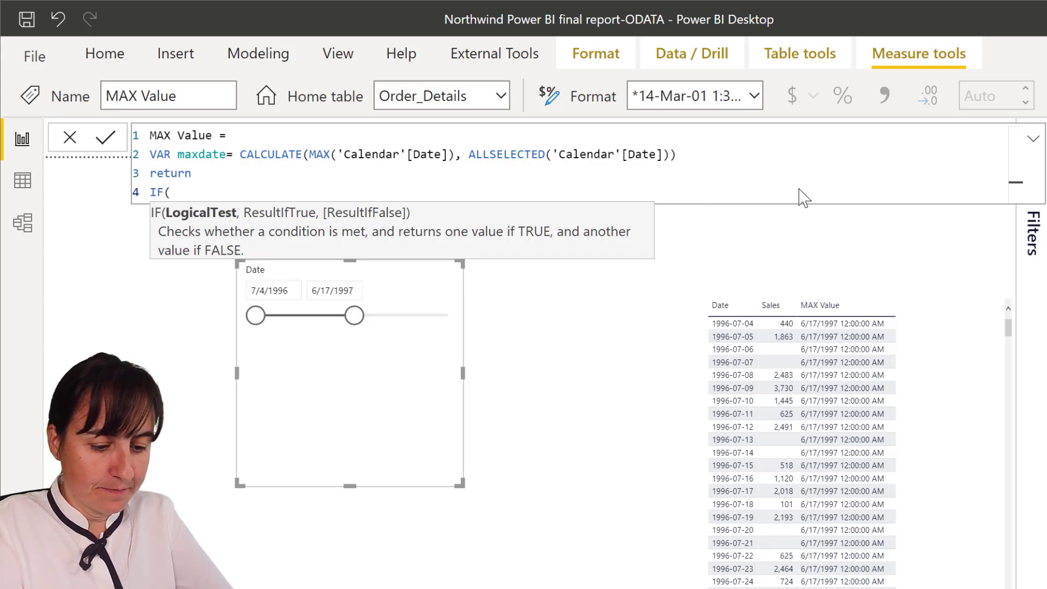
{"action": "type", "text": "MAX(C"}
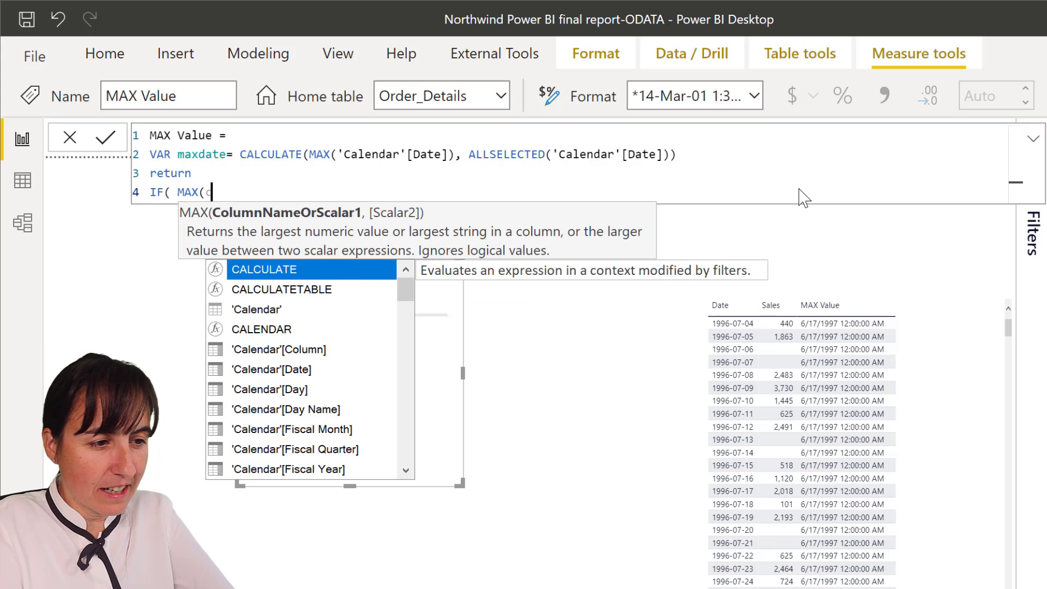
{"action": "type", "text": "'Calendar'[Date]"}
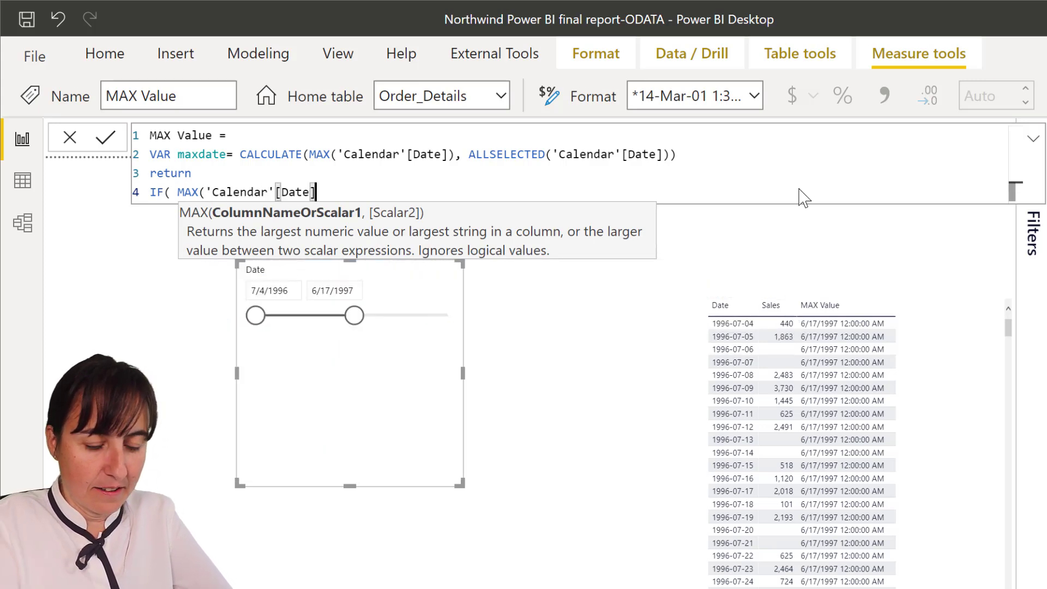
{"action": "type", "text": "= m"}
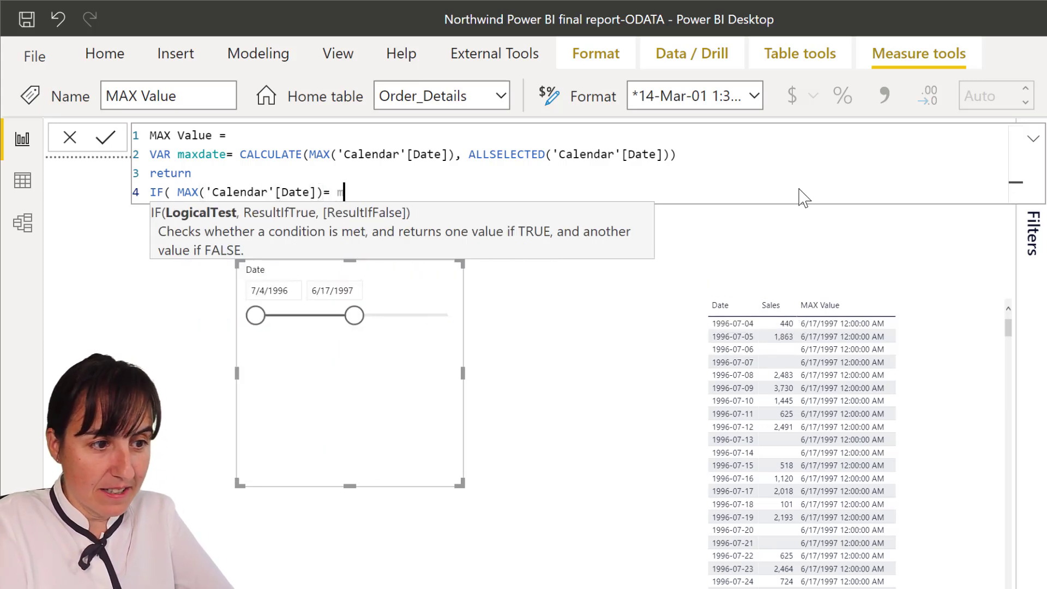
{"action": "type", "text": "axdate"}
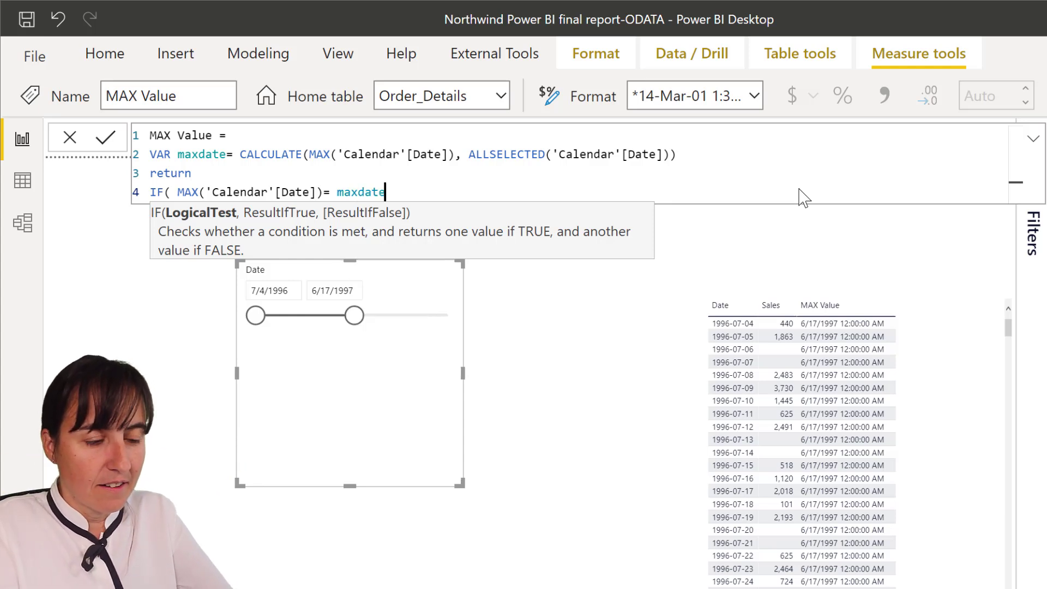
{"action": "type", "text": "),"}
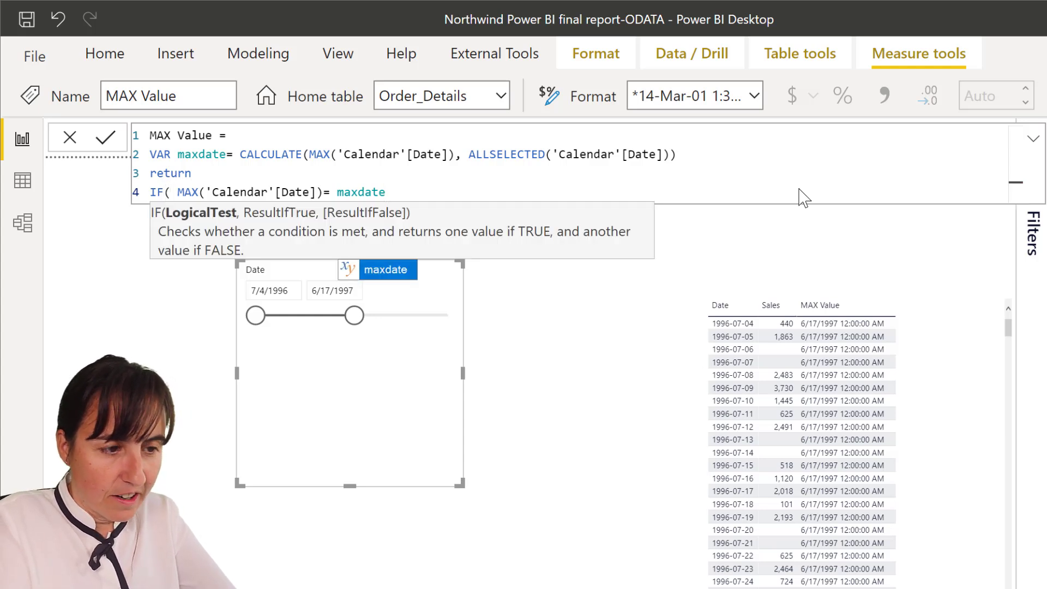
{"action": "type", "text": ",  ["}
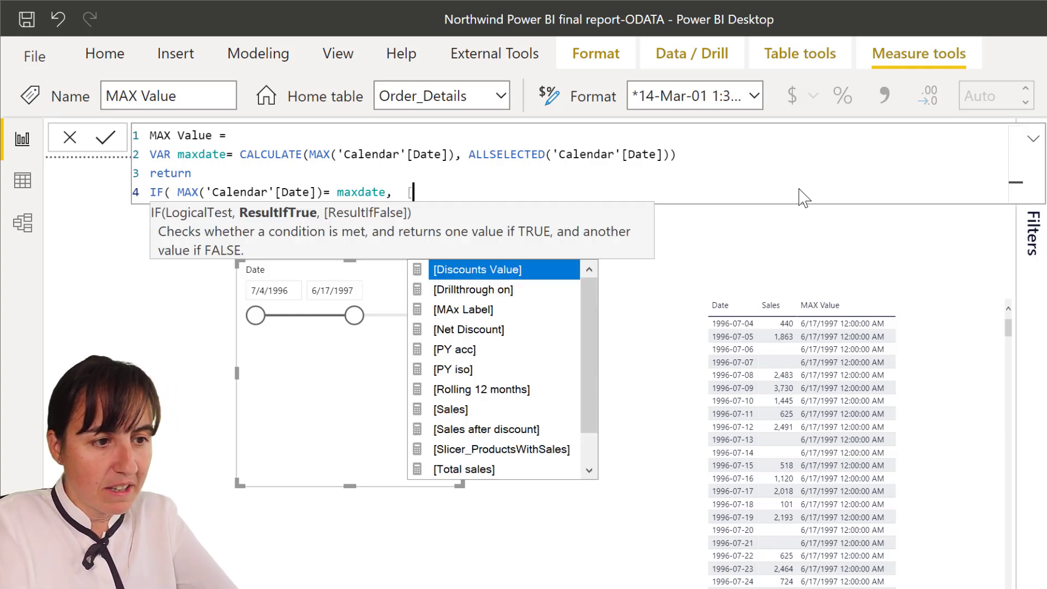
{"action": "left_click", "coordinate": [450, 410]}
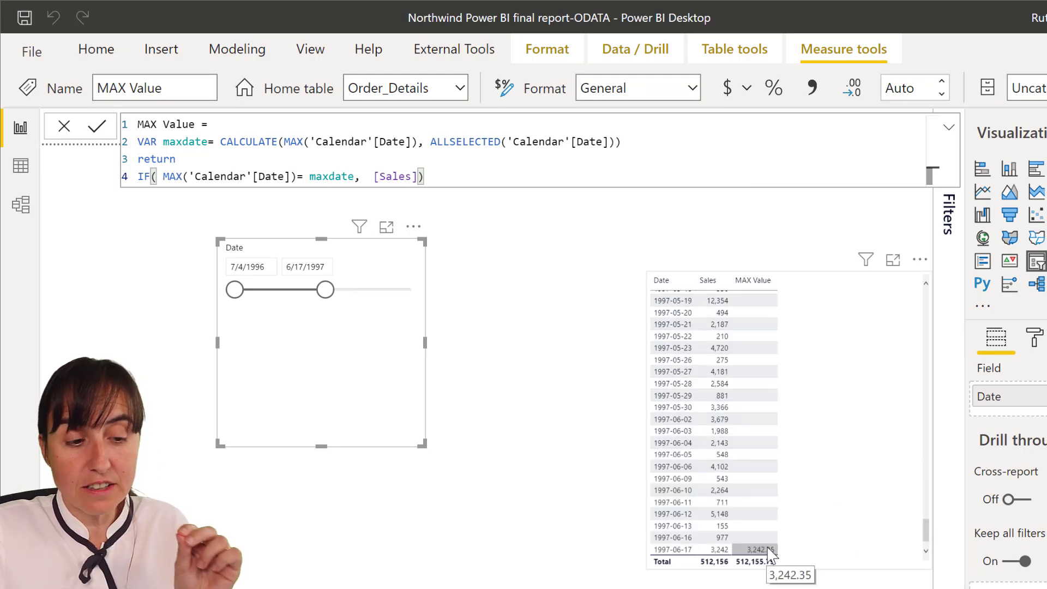
{"action": "mouse_move", "coordinate": [822, 364]}
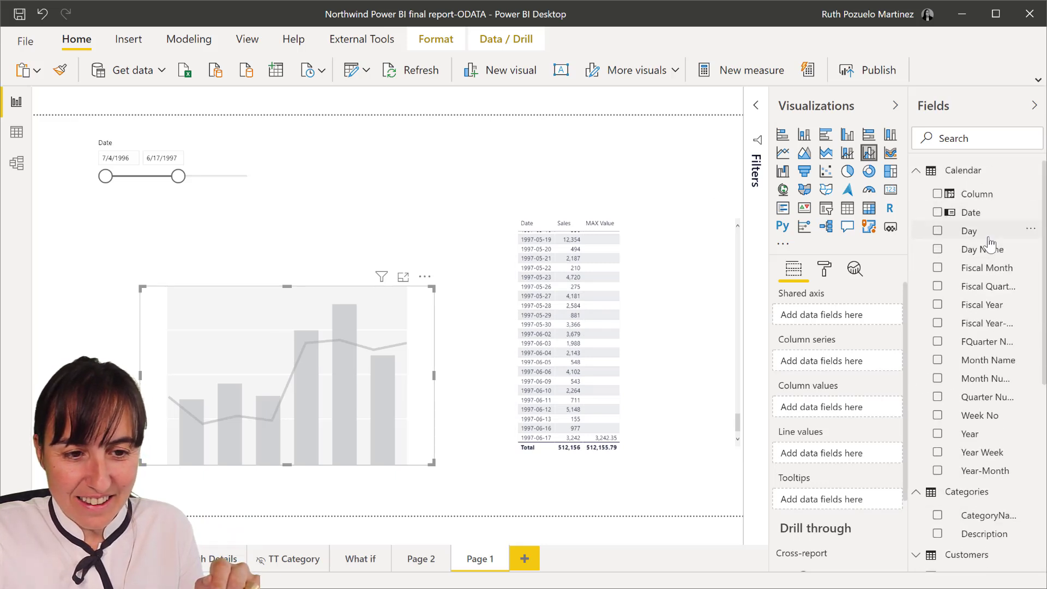
Select the empty line and clustered column chart and scroll the Fields pane.
{"action": "left_click", "coordinate": [938, 212]}
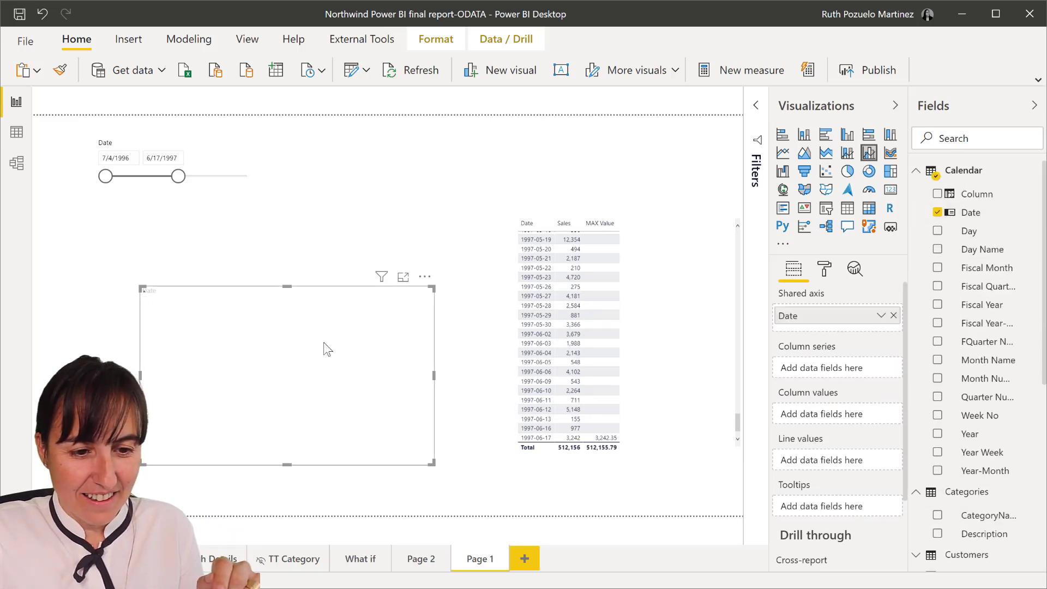
{"action": "scroll", "scroll_direction": "down", "scroll_amount": 3}
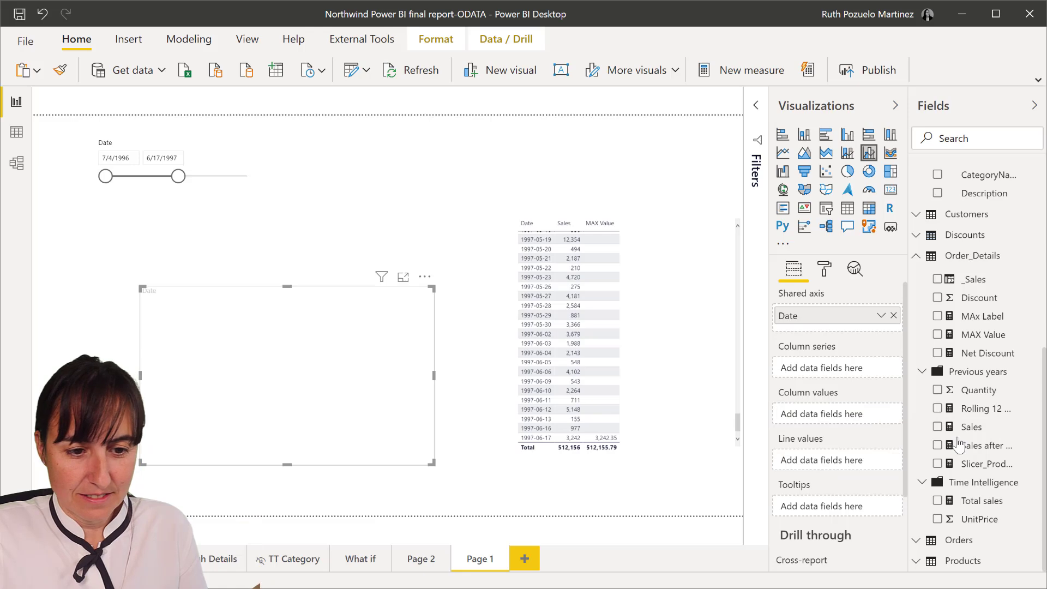
{"action": "mouse_move", "coordinate": [817, 465]}
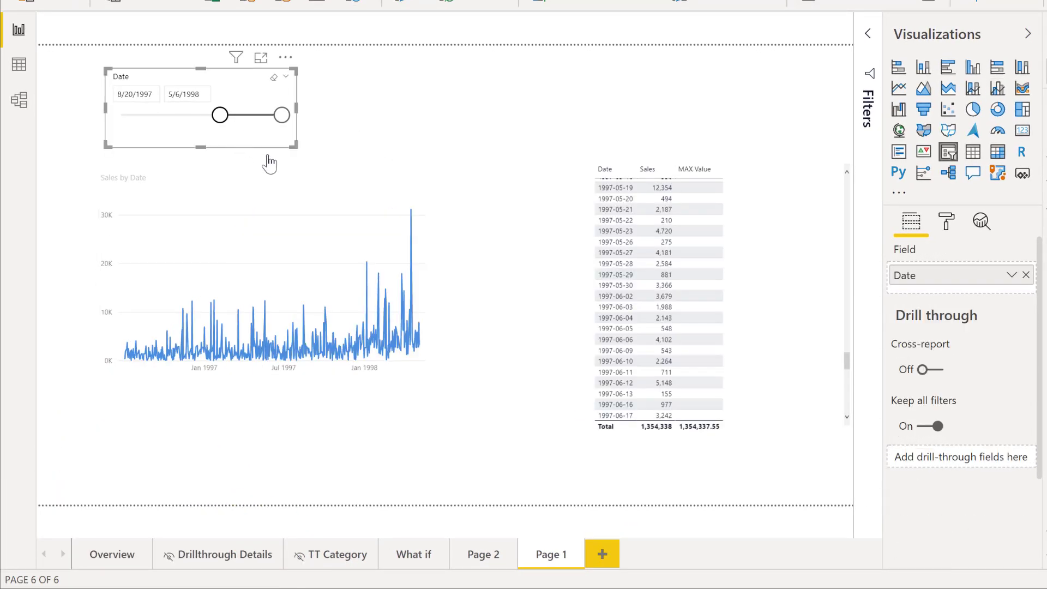
Move the slicer's start date from August 1997 to 11/5/1997.
{"action": "left_click_drag", "start_coordinate": [220, 115], "coordinate": [224, 115]}
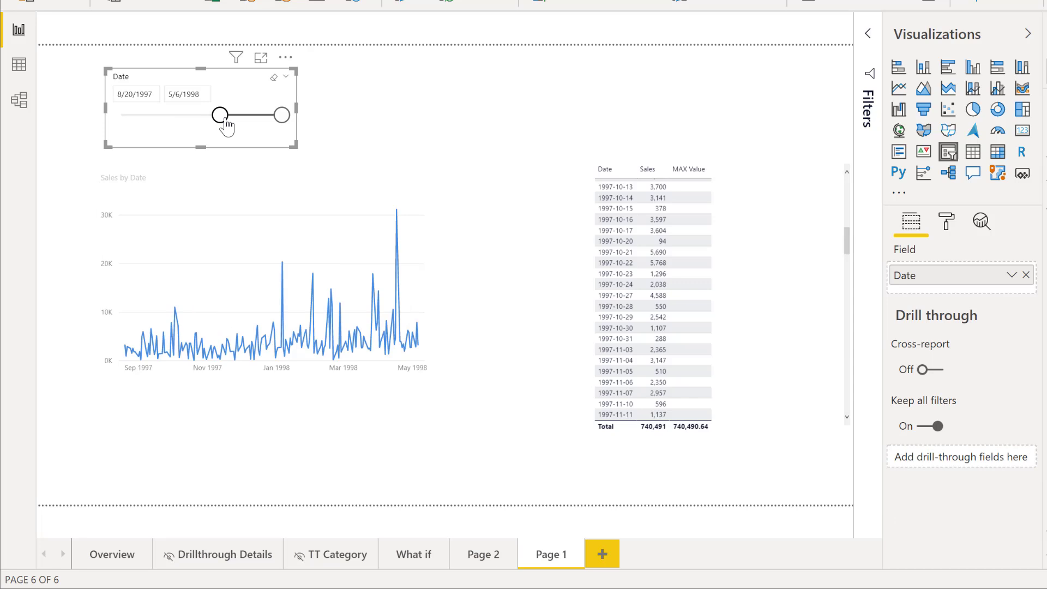
{"action": "left_click_drag", "start_coordinate": [220, 115], "coordinate": [238, 115]}
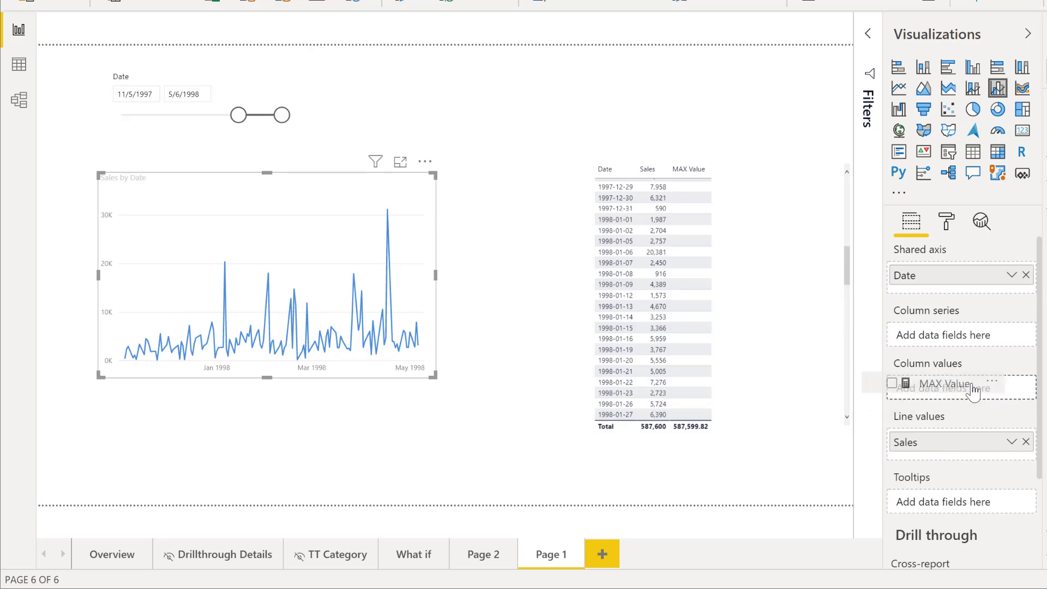
Add MAX Value as the chart's column values and show its formatting options.
{"action": "left_click", "coordinate": [892, 383]}
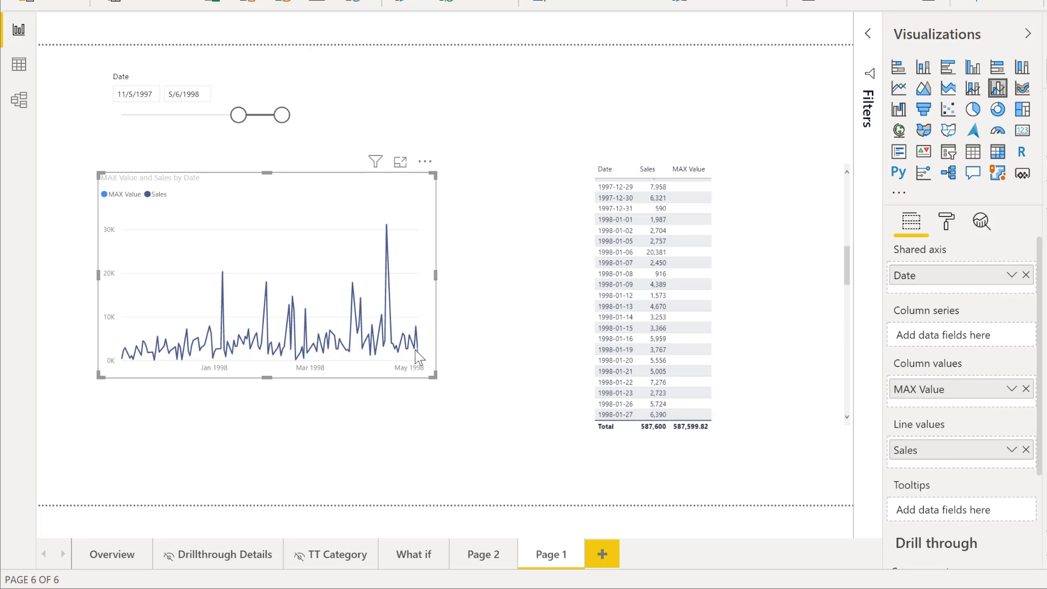
{"action": "left_click", "coordinate": [946, 222]}
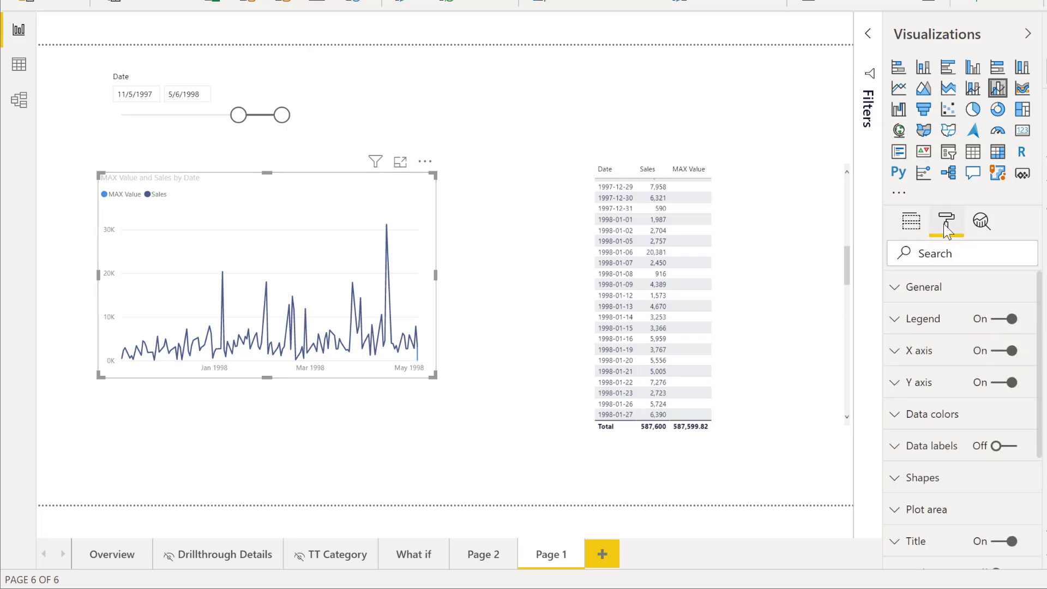
Set the MAX Value columns' default data color to white.
{"action": "left_click", "coordinate": [933, 414]}
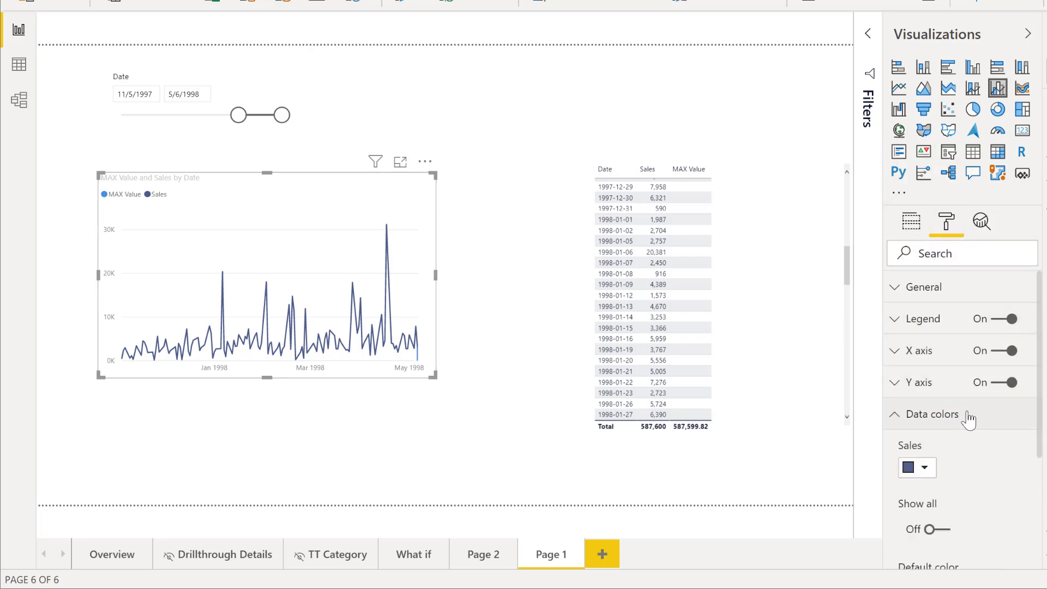
{"action": "scroll", "scroll_direction": "down", "scroll_amount": 3}
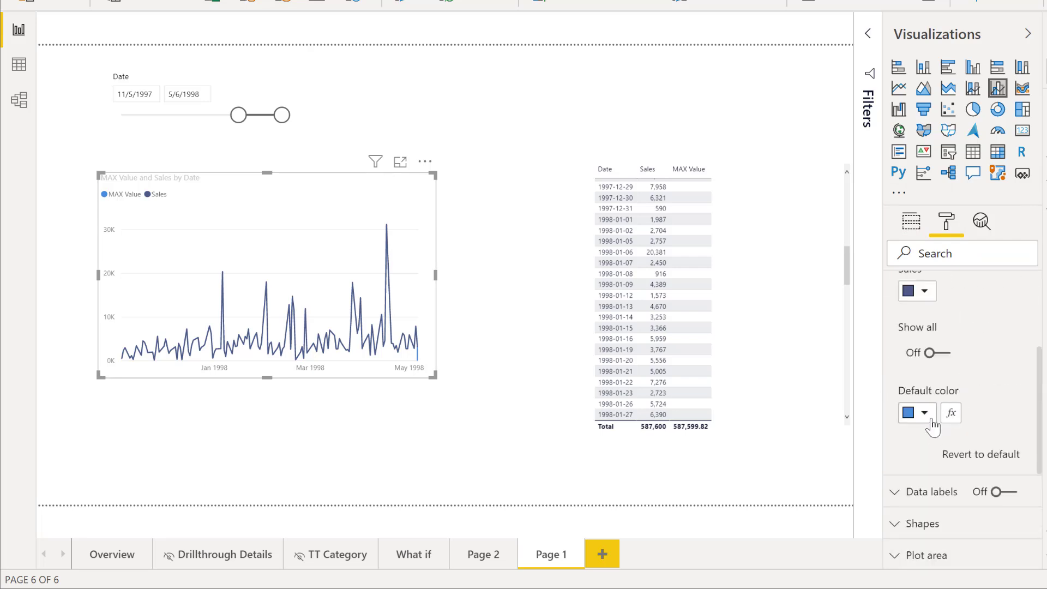
{"action": "left_click", "coordinate": [924, 413]}
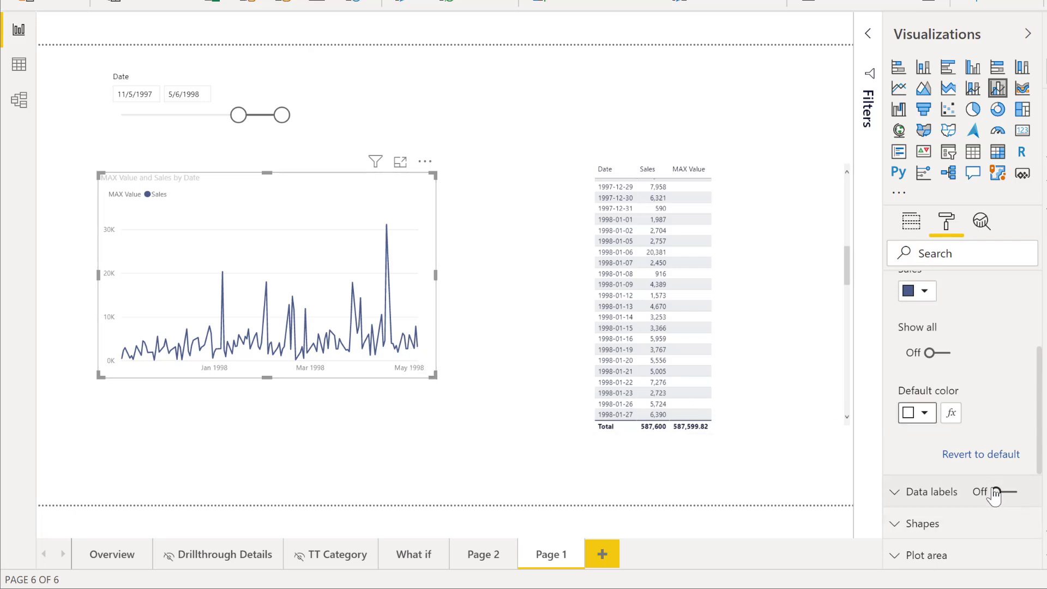
Turn data labels on and set the Sales series labels to Off, leaving only MAX Value labelled.
{"action": "left_click", "coordinate": [1008, 492]}
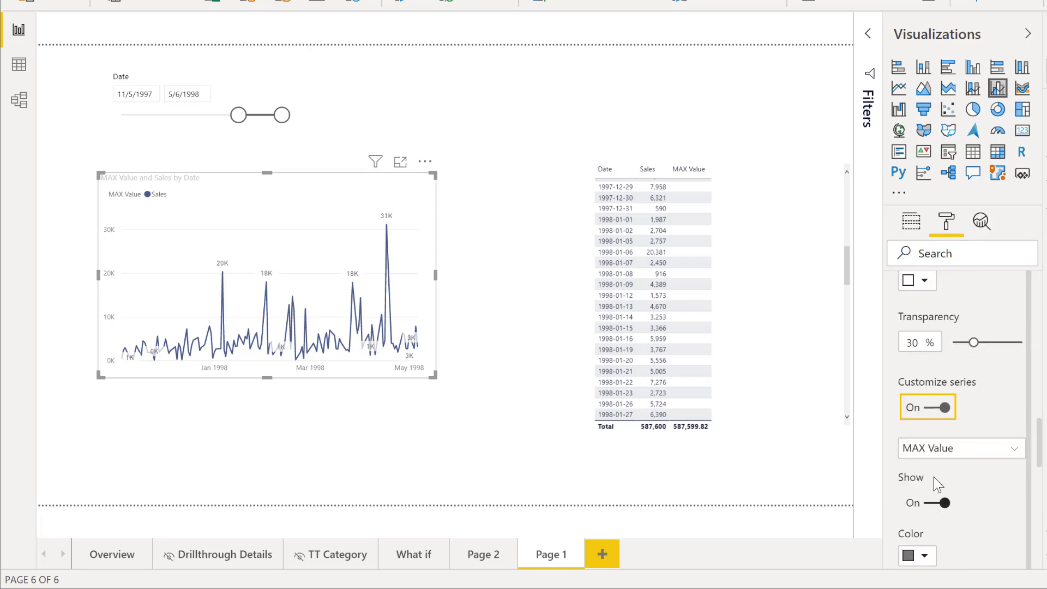
{"action": "left_click", "coordinate": [962, 448]}
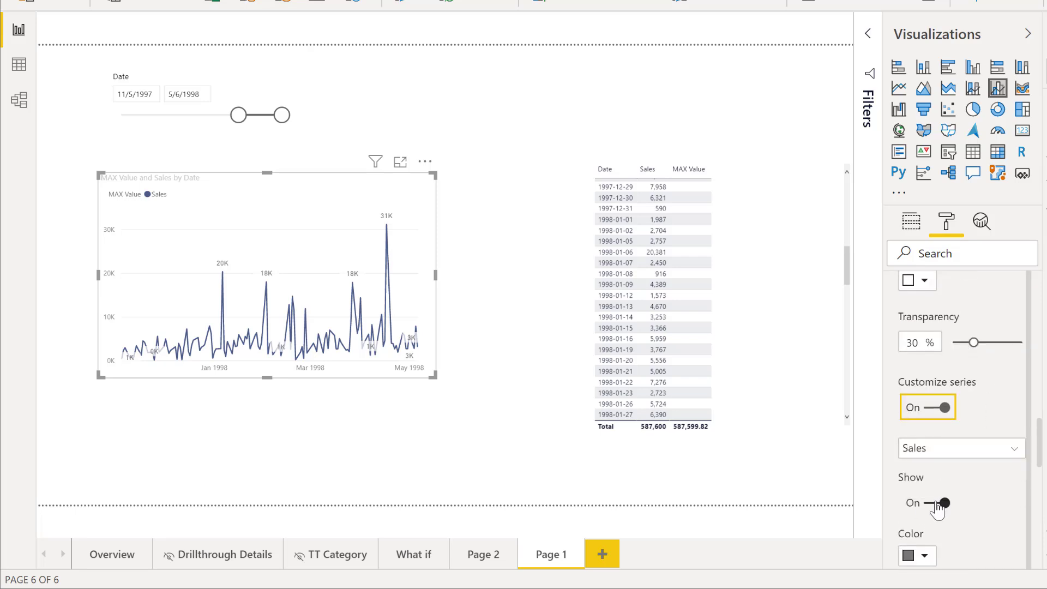
{"action": "left_click", "coordinate": [940, 502]}
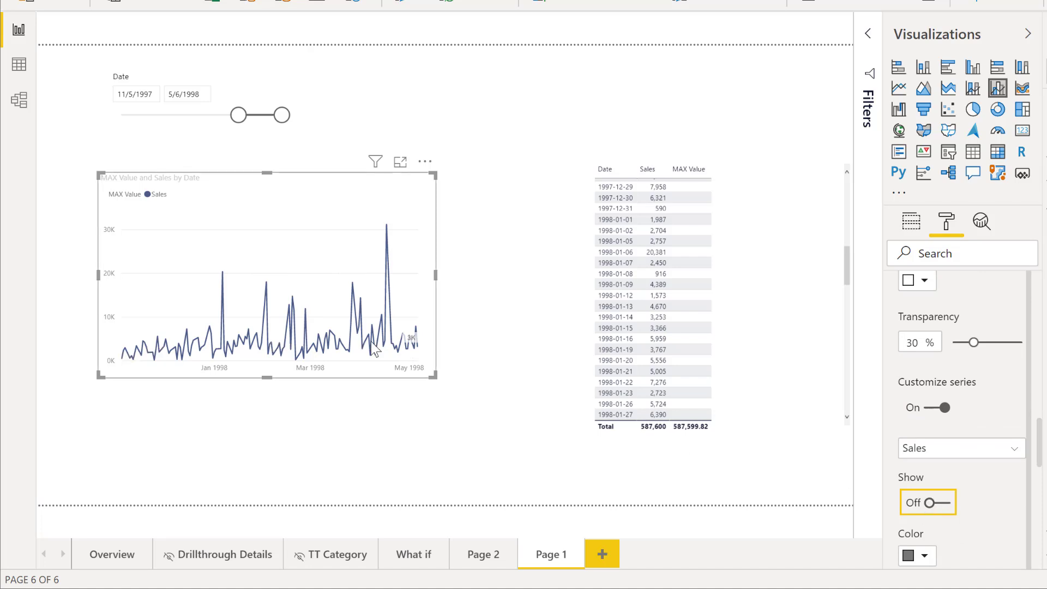
{"action": "left_click", "coordinate": [236, 114]}
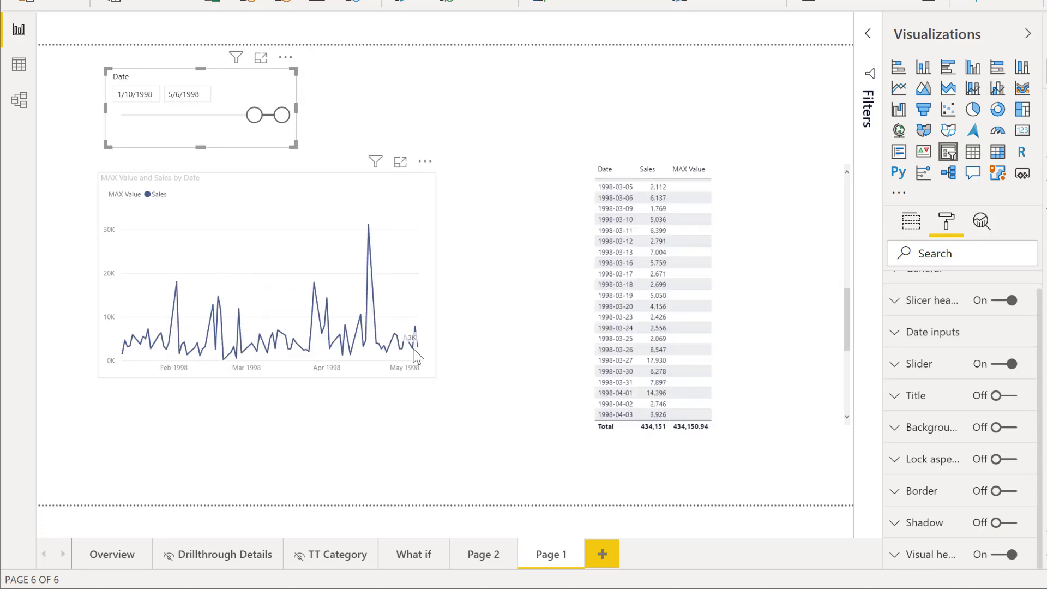
Drag the Date slicer through several ranges, finishing at 6/4/1997–9/8/1997, watching the label track the last date.
{"action": "left_click_drag", "start_coordinate": [252, 115], "coordinate": [266, 115]}
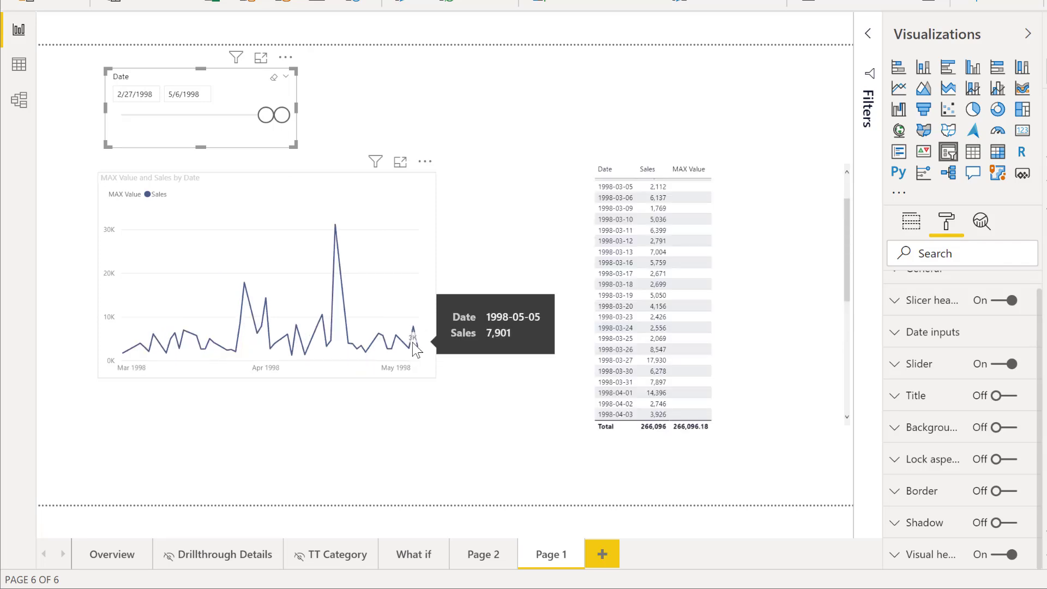
{"action": "left_click_drag", "start_coordinate": [272, 115], "coordinate": [238, 115]}
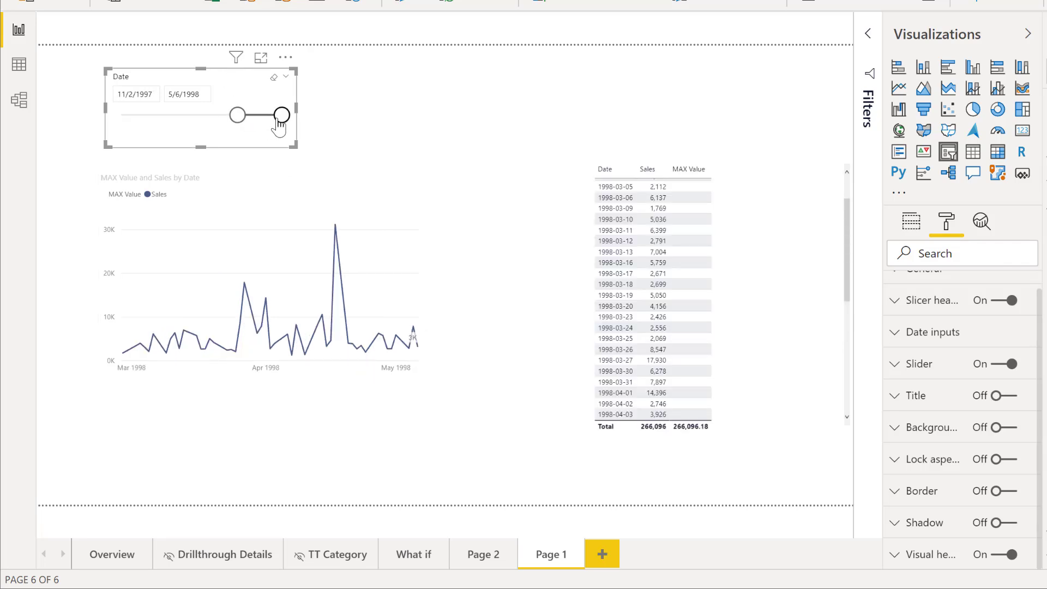
{"action": "left_click_drag", "start_coordinate": [280, 115], "coordinate": [237, 115]}
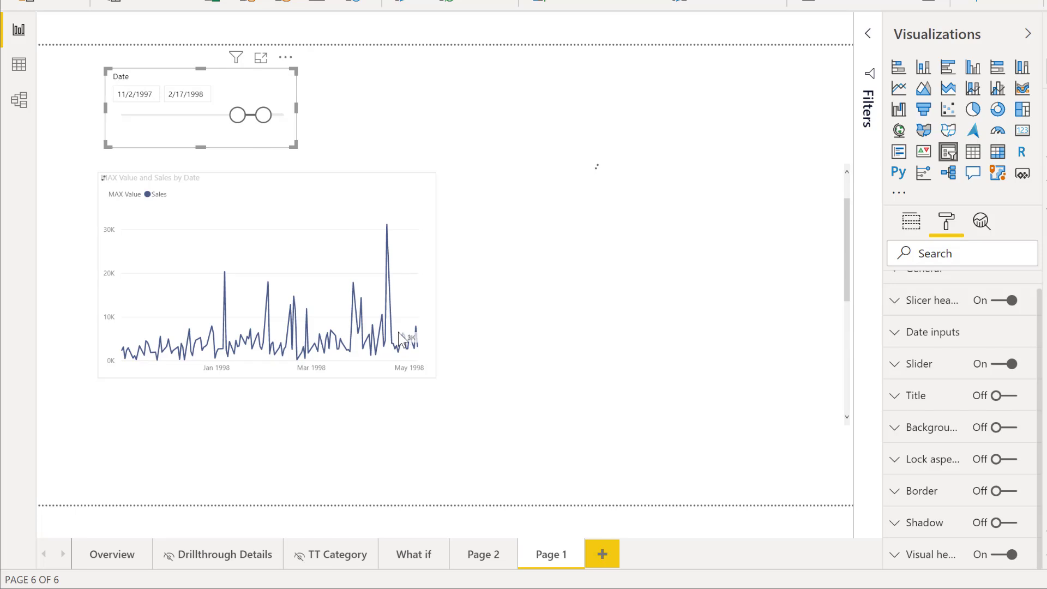
{"action": "left_click_drag", "start_coordinate": [231, 115], "coordinate": [190, 115]}
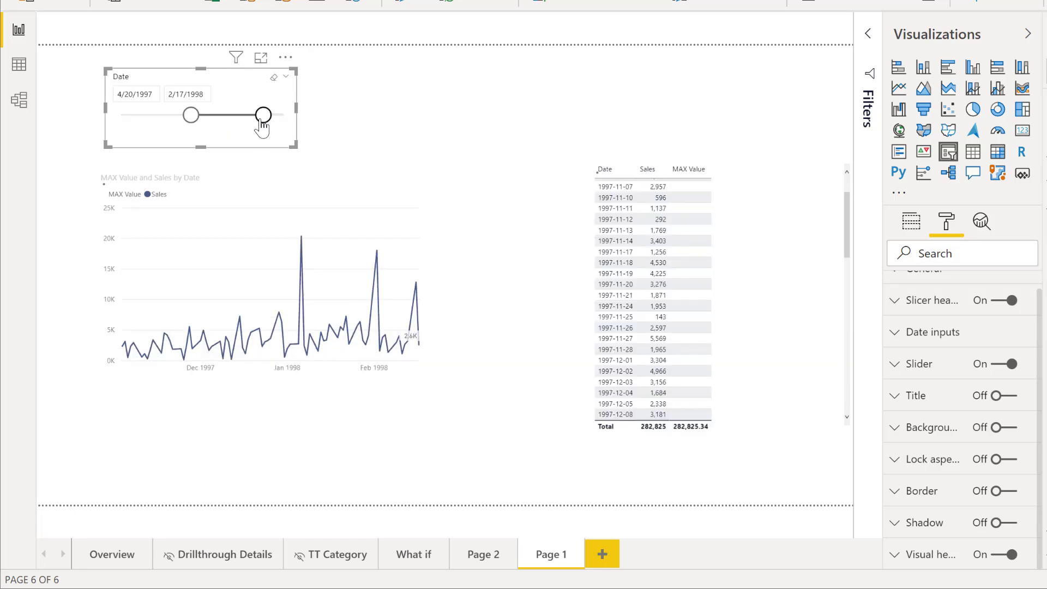
{"action": "left_click_drag", "start_coordinate": [262, 114], "coordinate": [229, 114]}
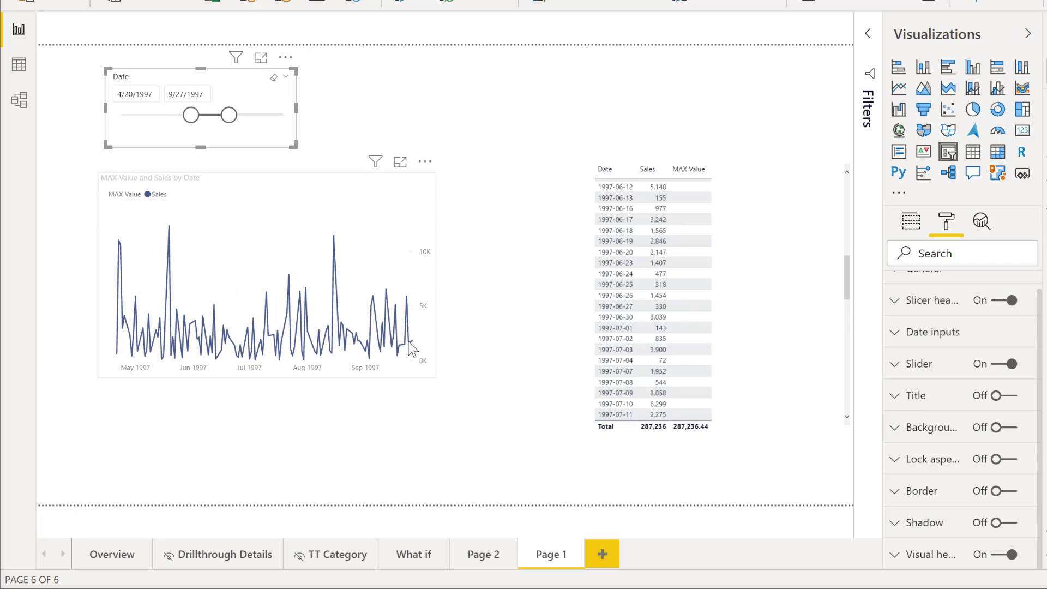
{"action": "left_click_drag", "start_coordinate": [229, 115], "coordinate": [225, 116]}
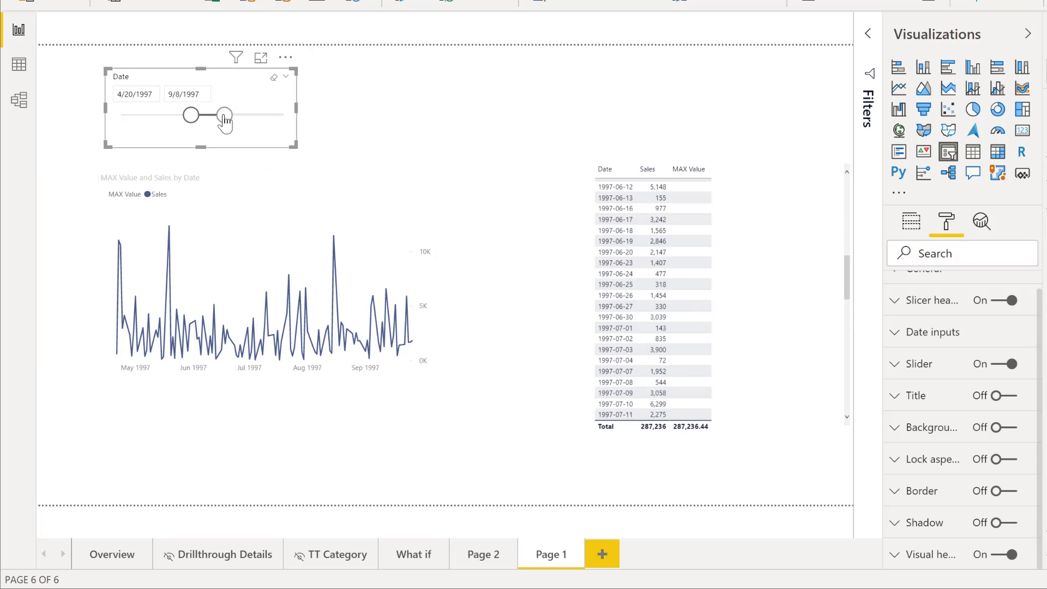
{"action": "left_click_drag", "start_coordinate": [224, 115], "coordinate": [228, 115]}
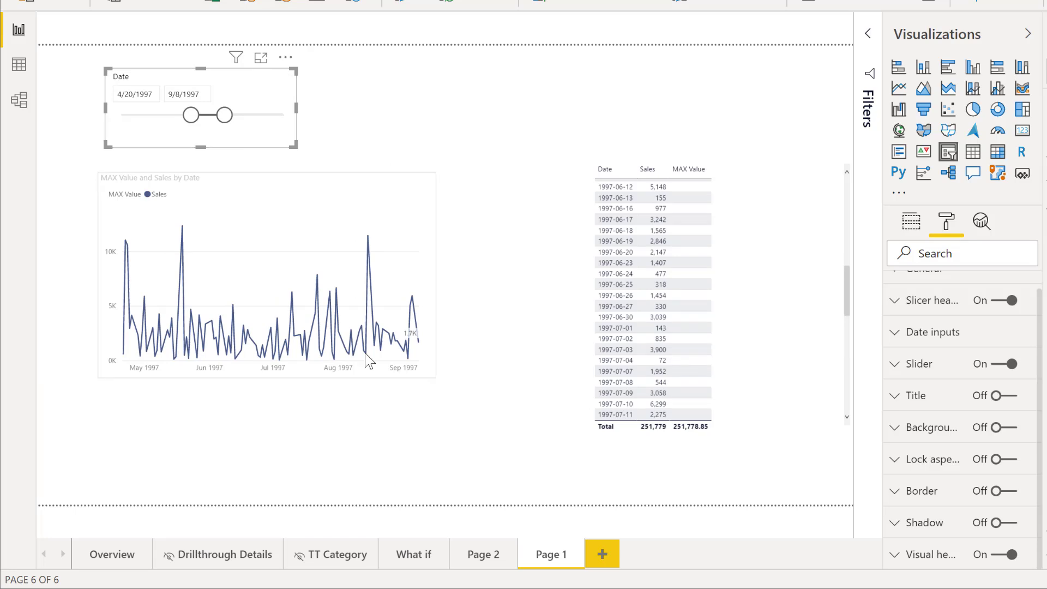
{"action": "left_click_drag", "start_coordinate": [191, 116], "coordinate": [209, 116]}
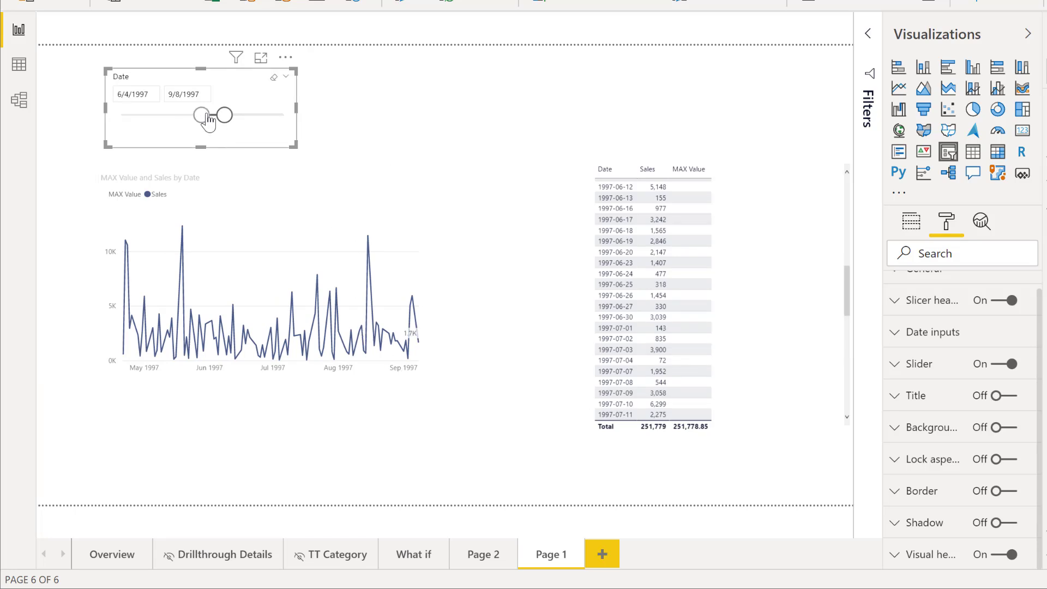